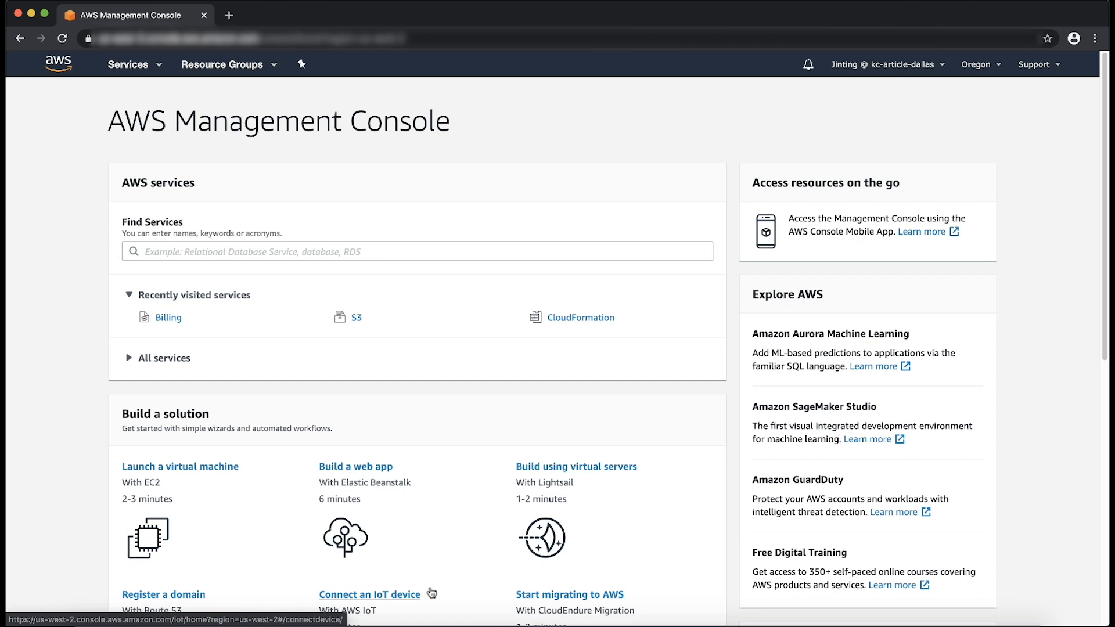
mouse_move(430, 175)
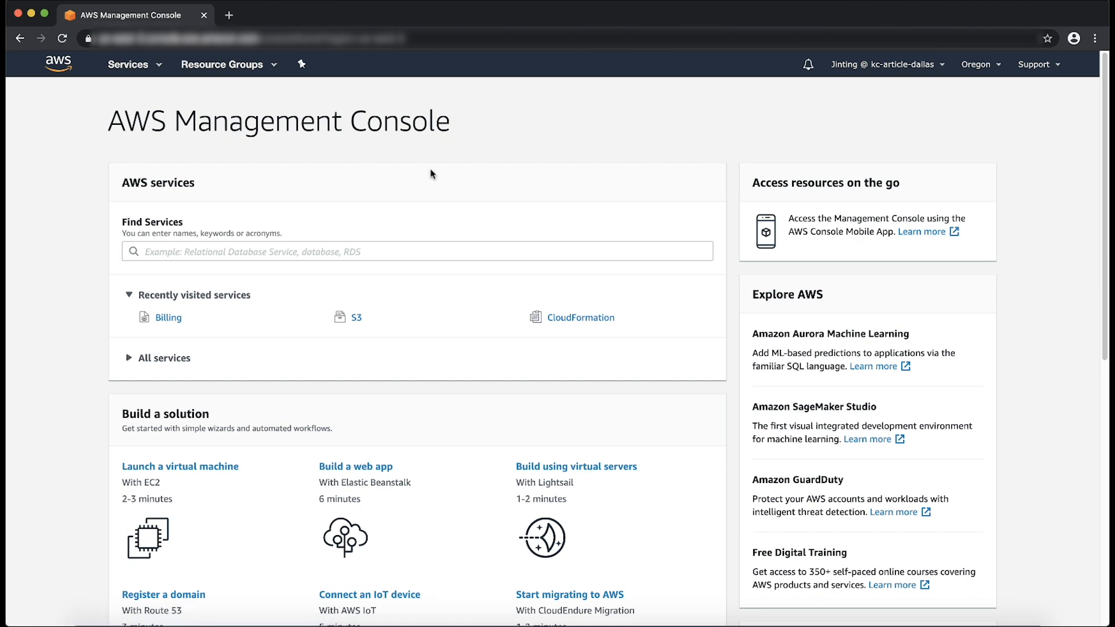
Search 'billi' in Find Services, enter Billing and go to Cost & Usage Reports
type("billi")
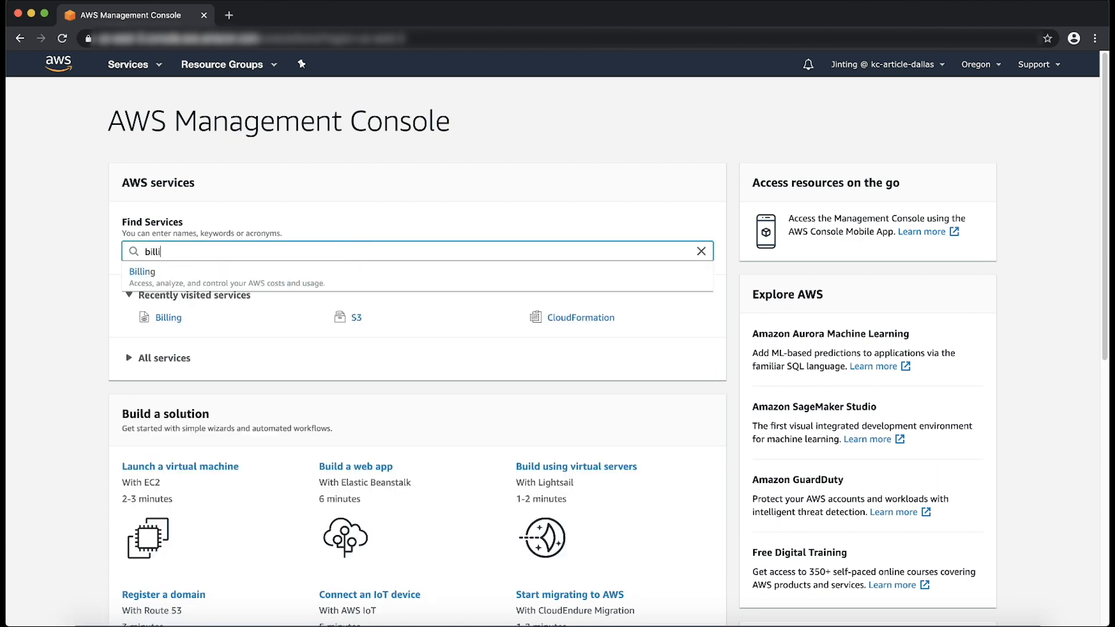
left_click(142, 272)
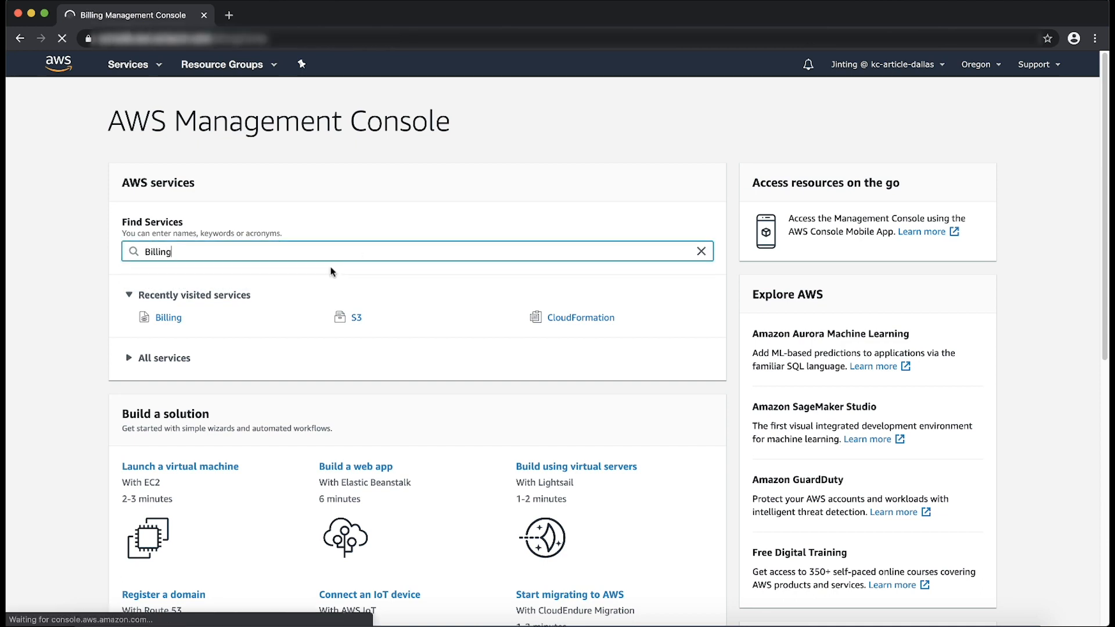
left_click(167, 317)
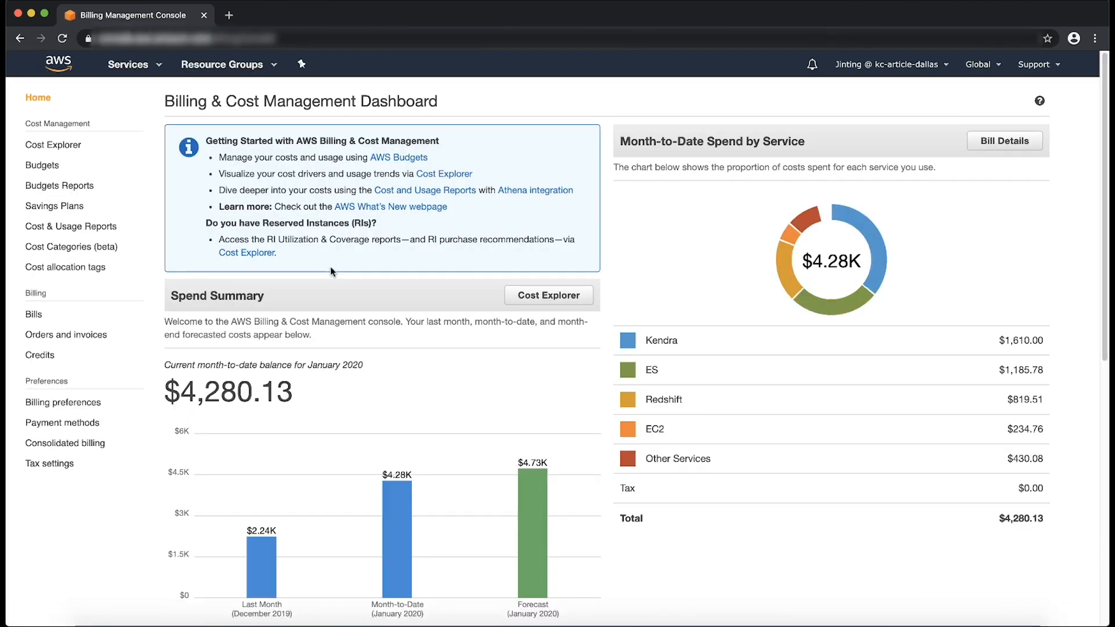
mouse_move(452, 381)
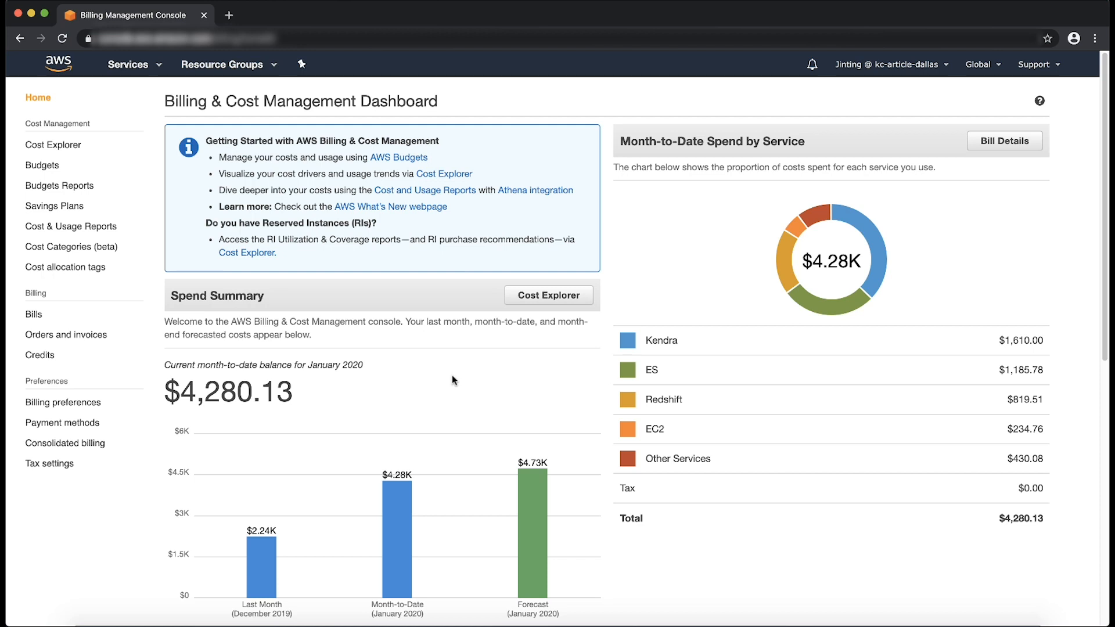
mouse_move(71, 227)
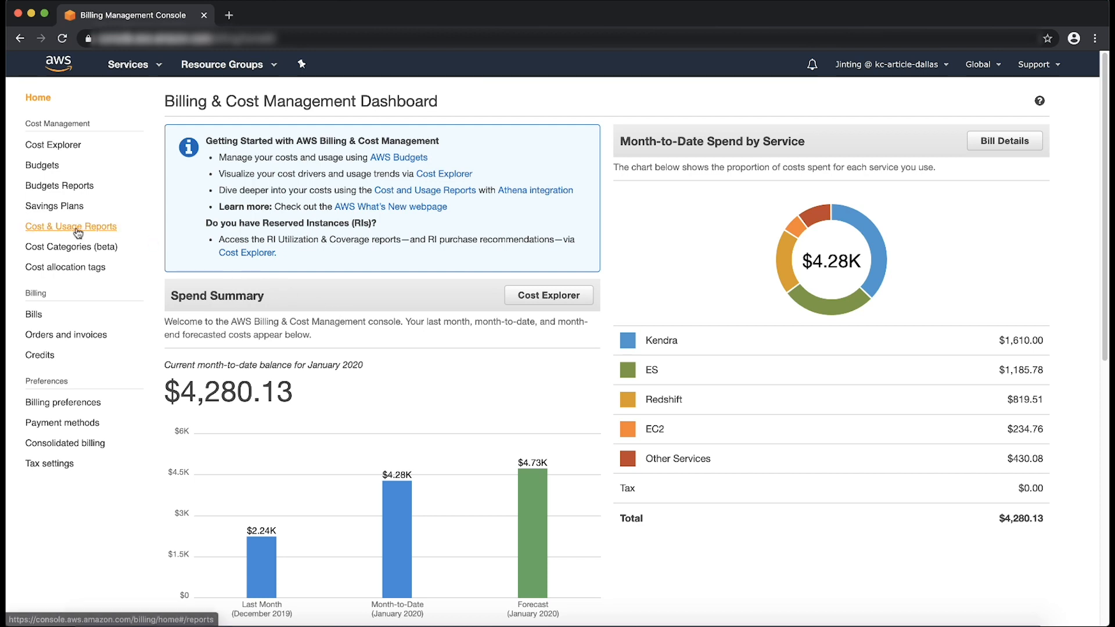
left_click(71, 226)
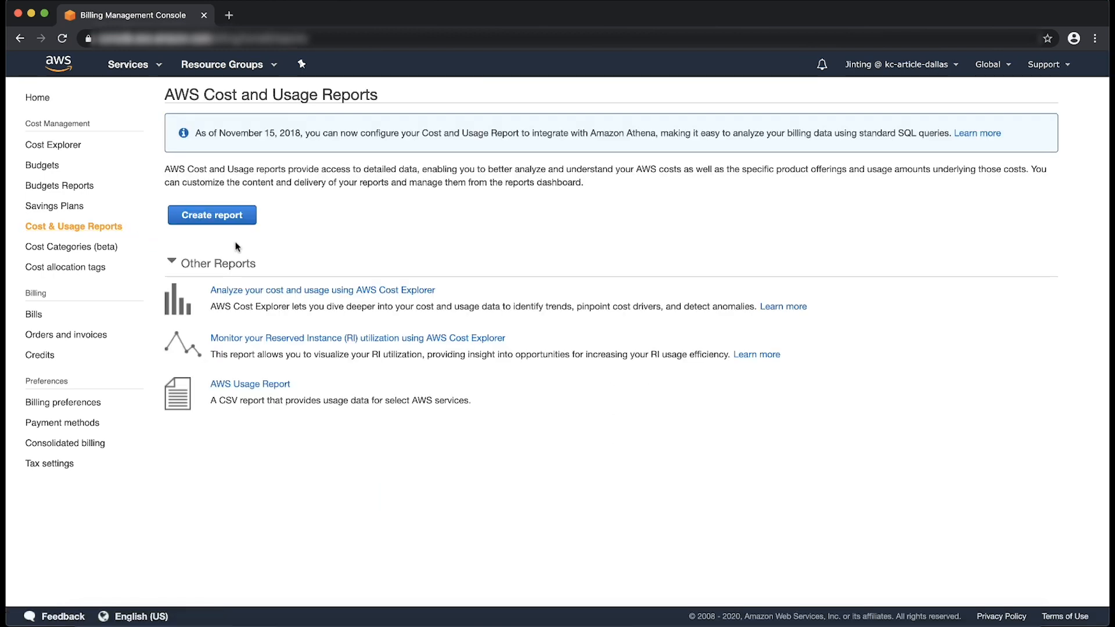
Create a new report named cur-report-quicksight and continue to delivery options
left_click(211, 215)
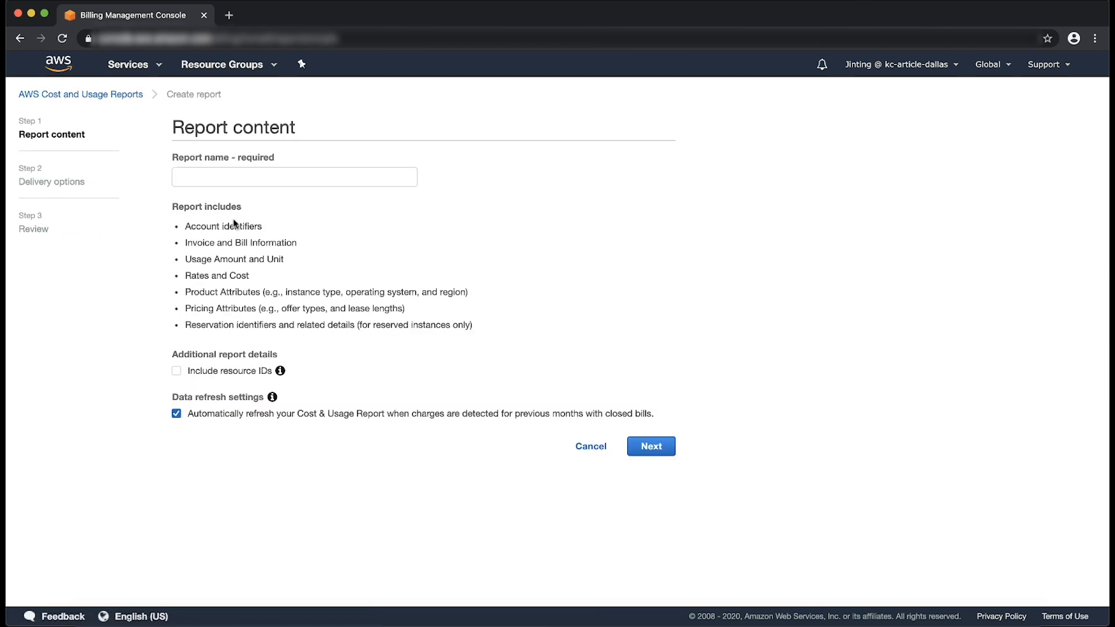
left_click(294, 176)
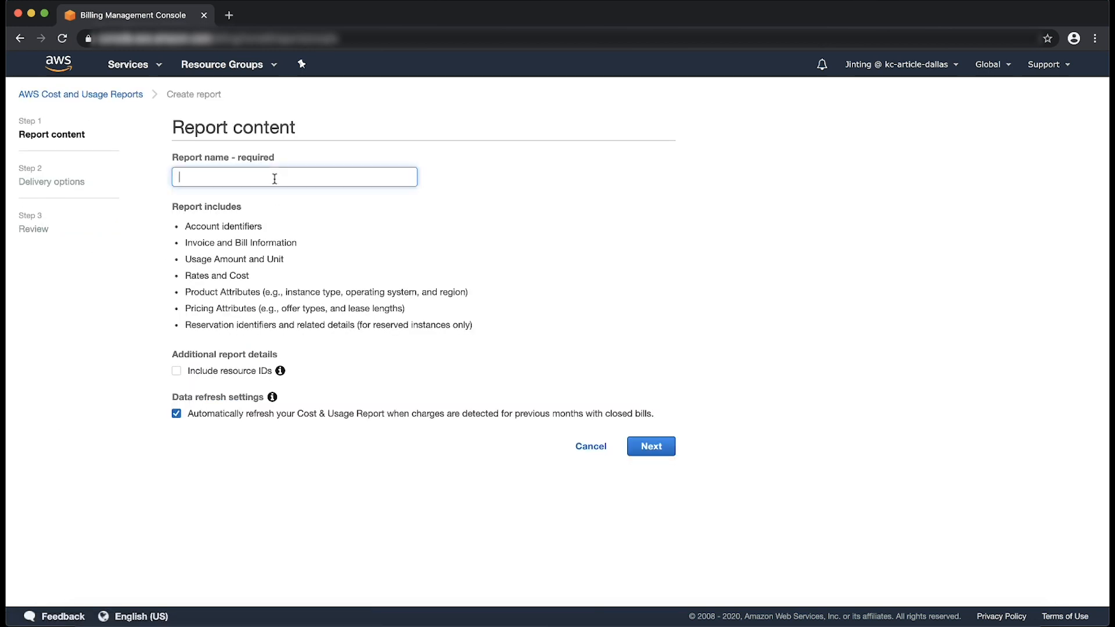
type("cur-report-quicksight")
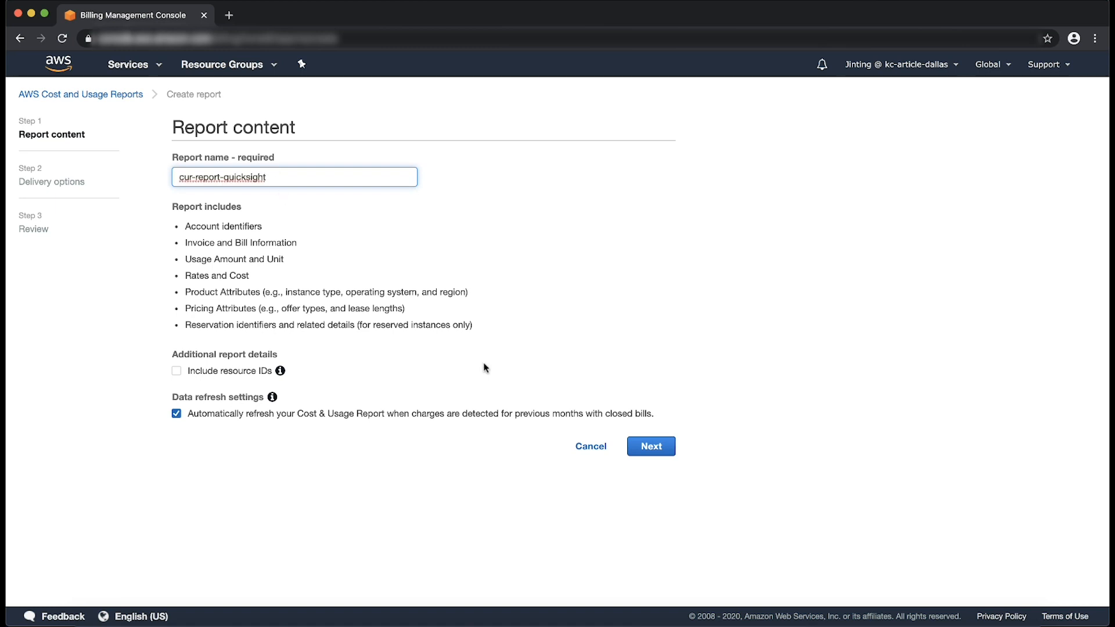
left_click(649, 446)
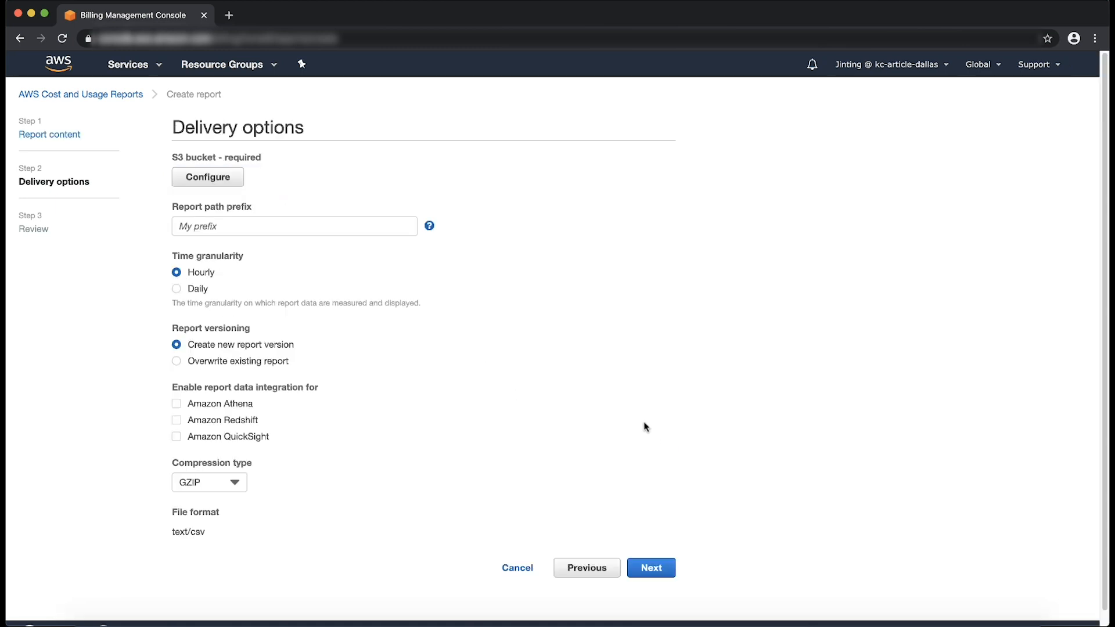
mouse_move(608, 401)
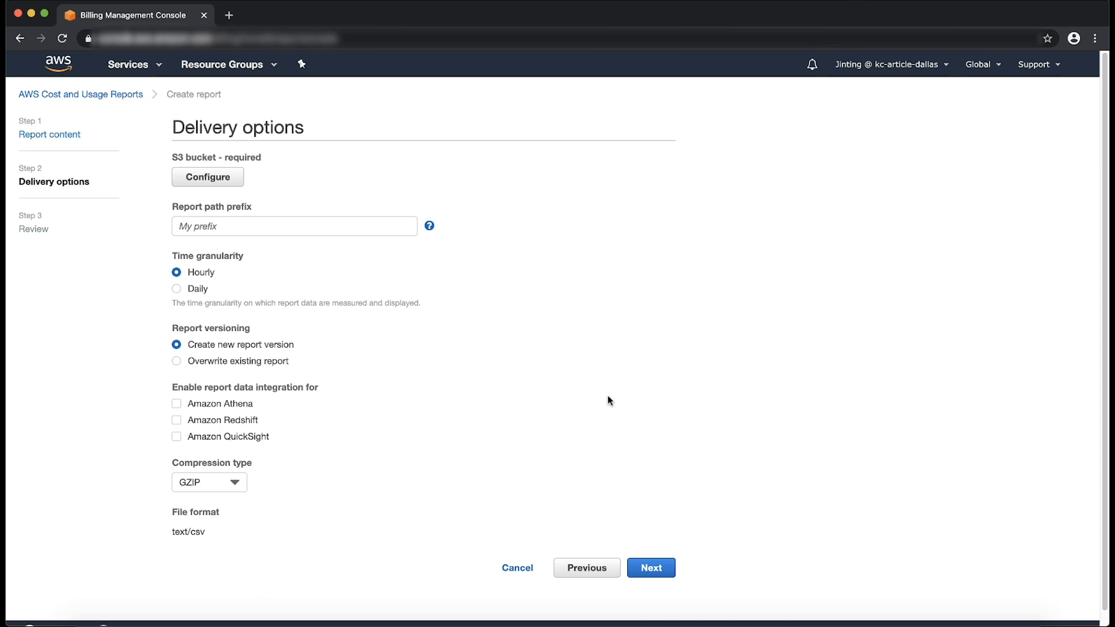
Configure a new bucket awscostusagereport-quicksight, confirm its default policy and save it
left_click(207, 177)
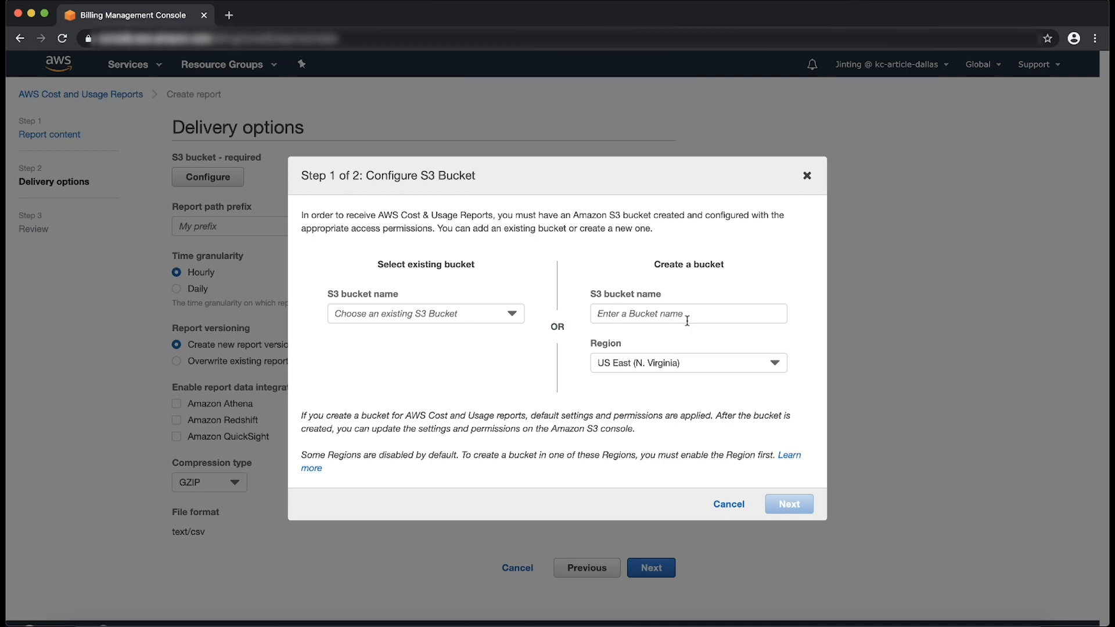
type("awscostusagereport-quicksight")
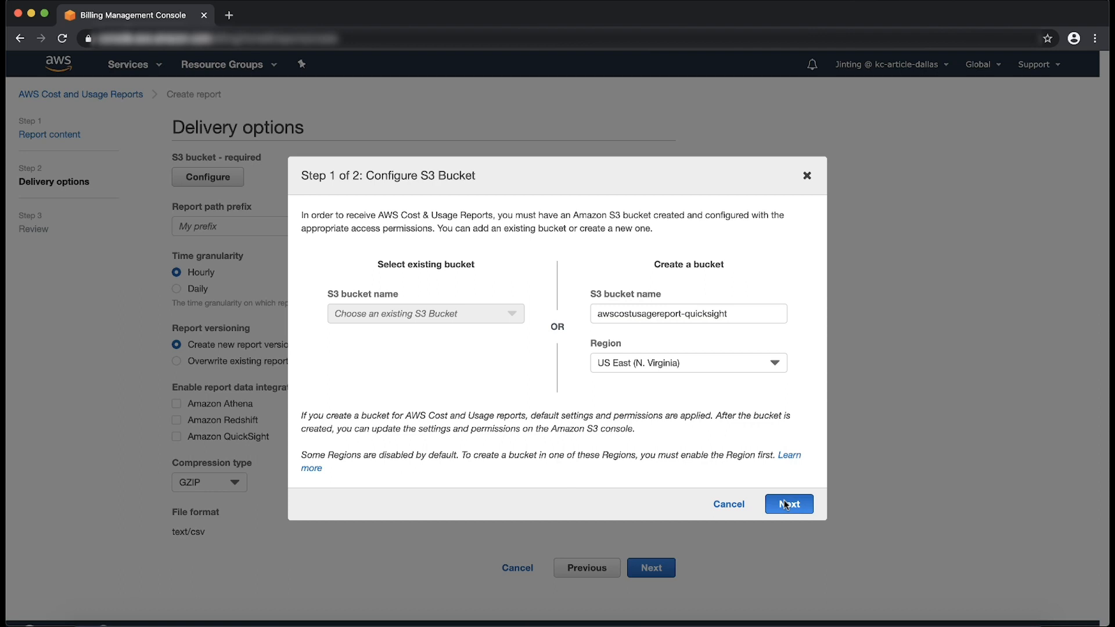
left_click(787, 504)
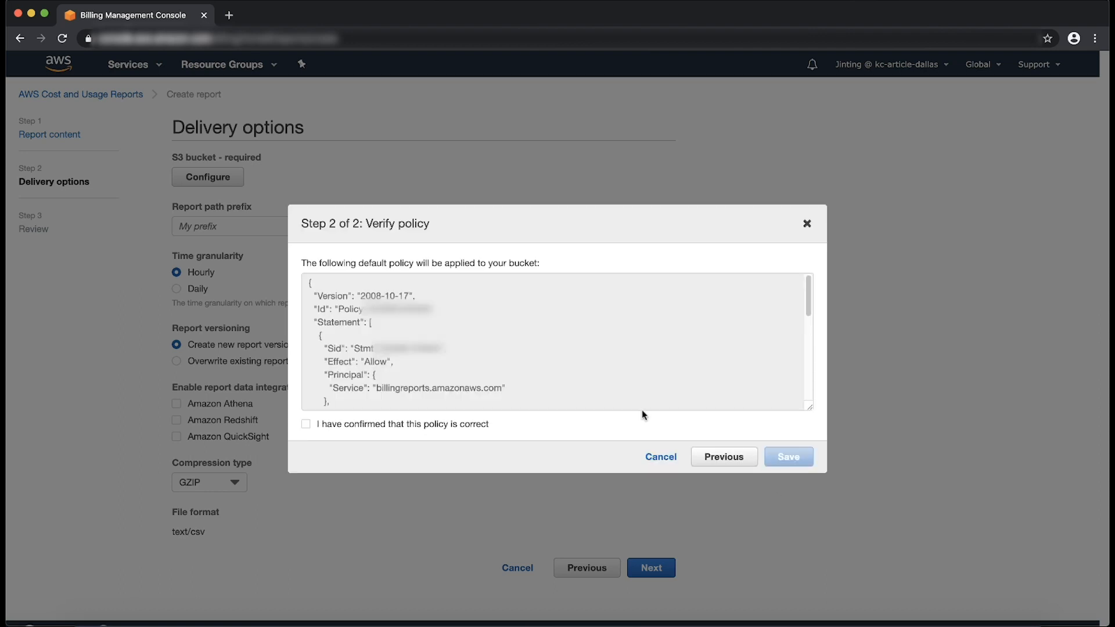
mouse_move(447, 412)
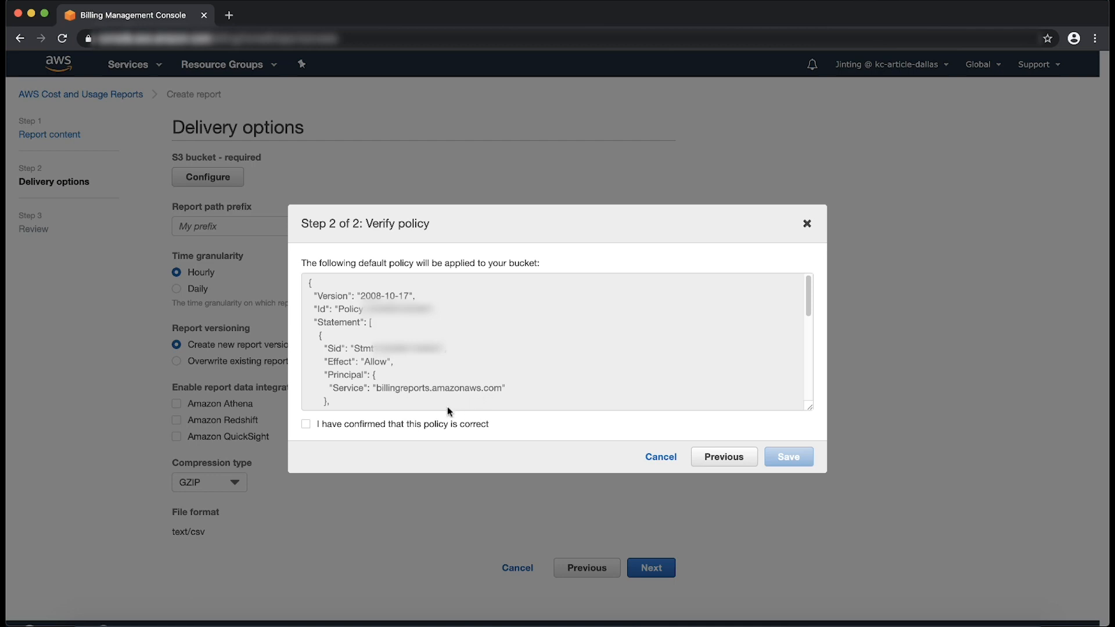
left_click(305, 424)
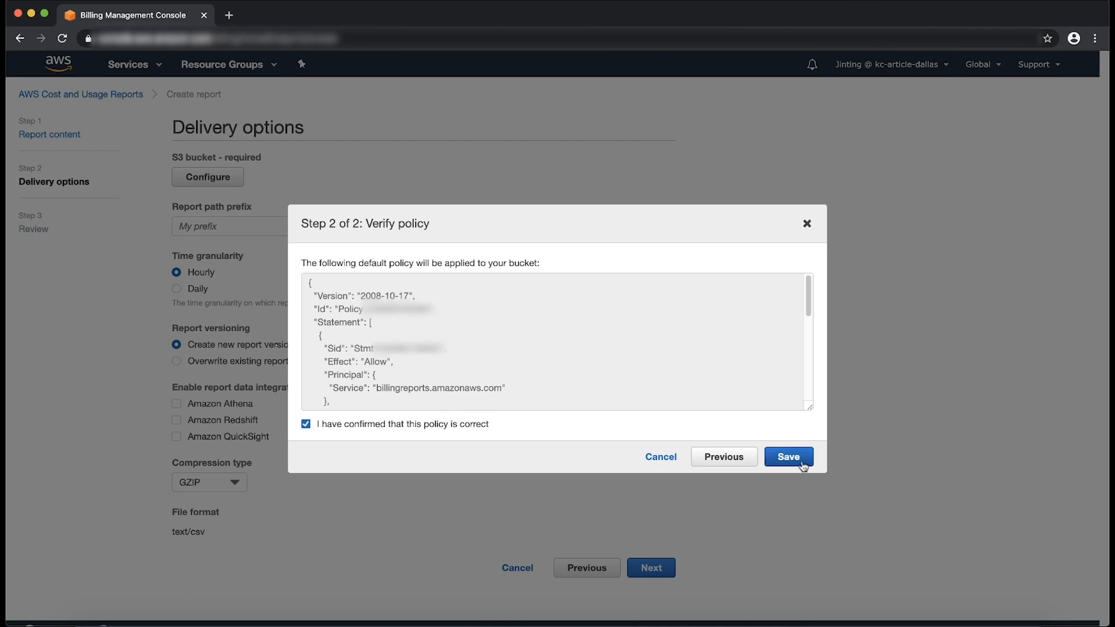
left_click(787, 455)
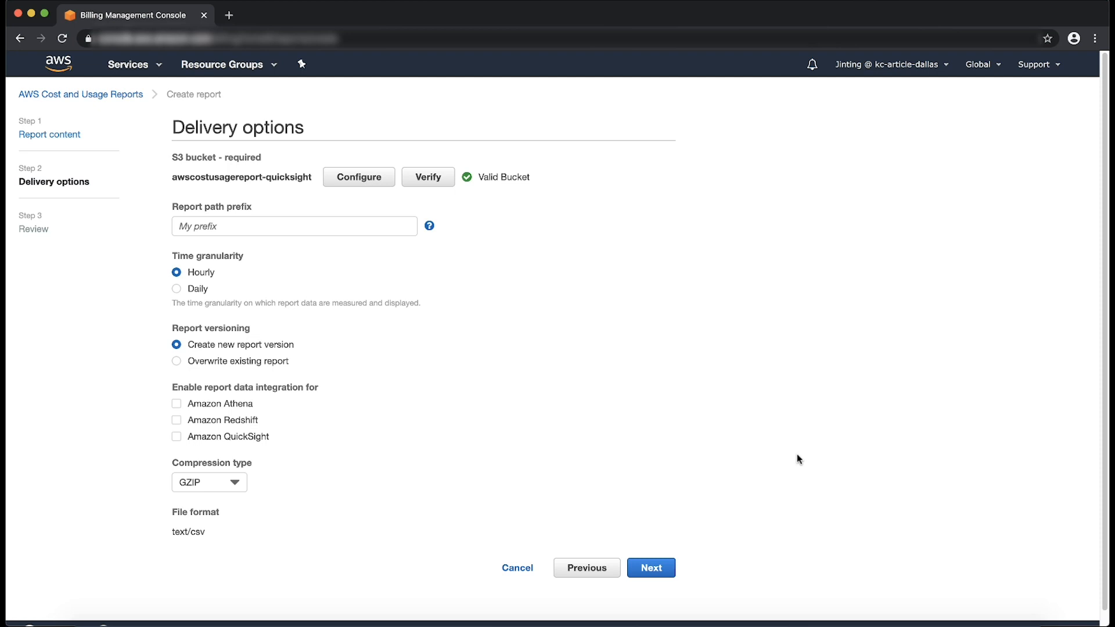
mouse_move(176, 441)
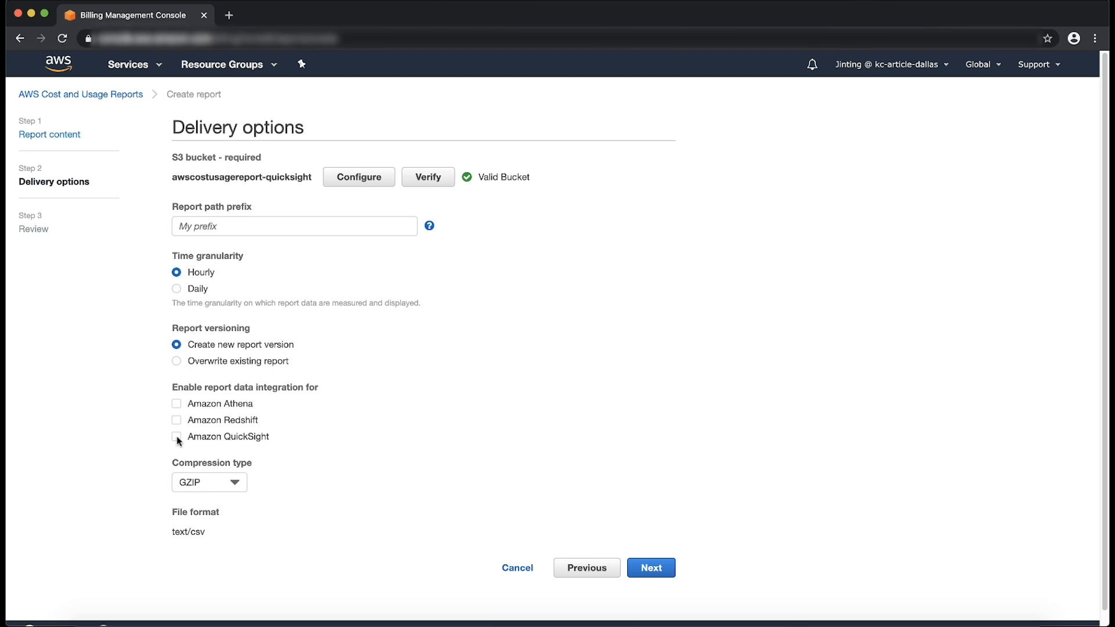
Tick Amazon QuickSight under Enable report data integration for
left_click(175, 436)
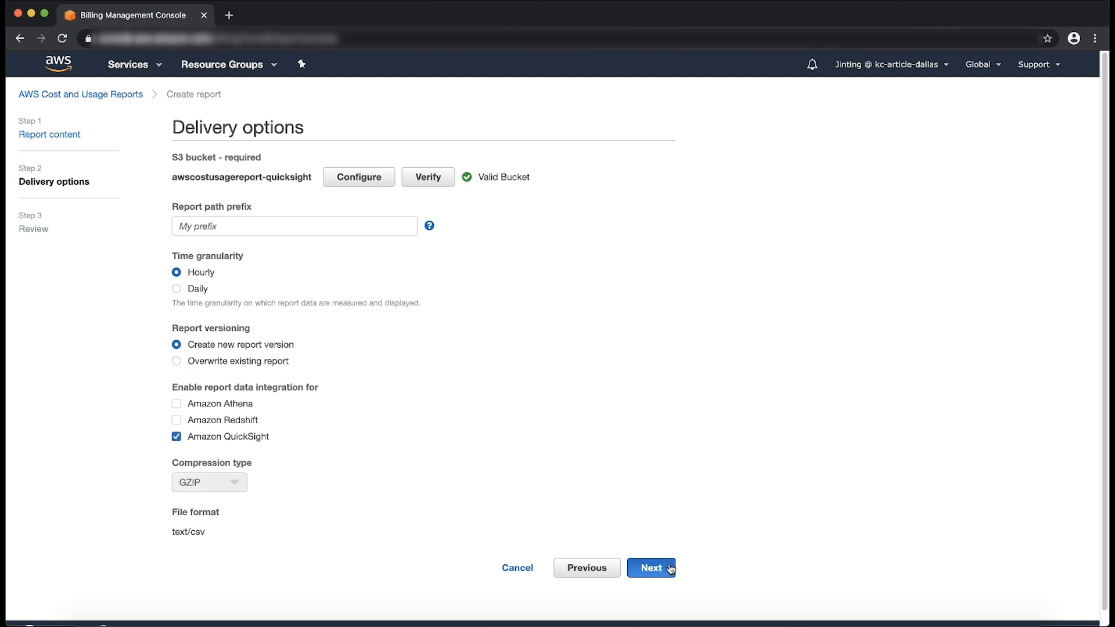
Proceed to Review and complete creation of the cur-report-quicksight report
left_click(650, 568)
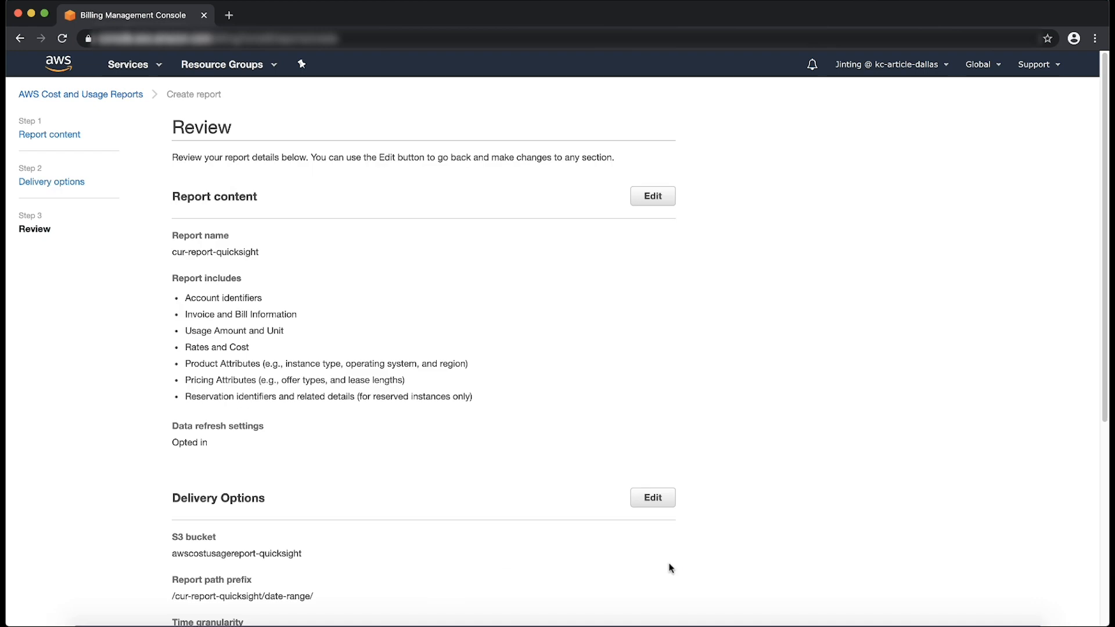
scroll("down", 3)
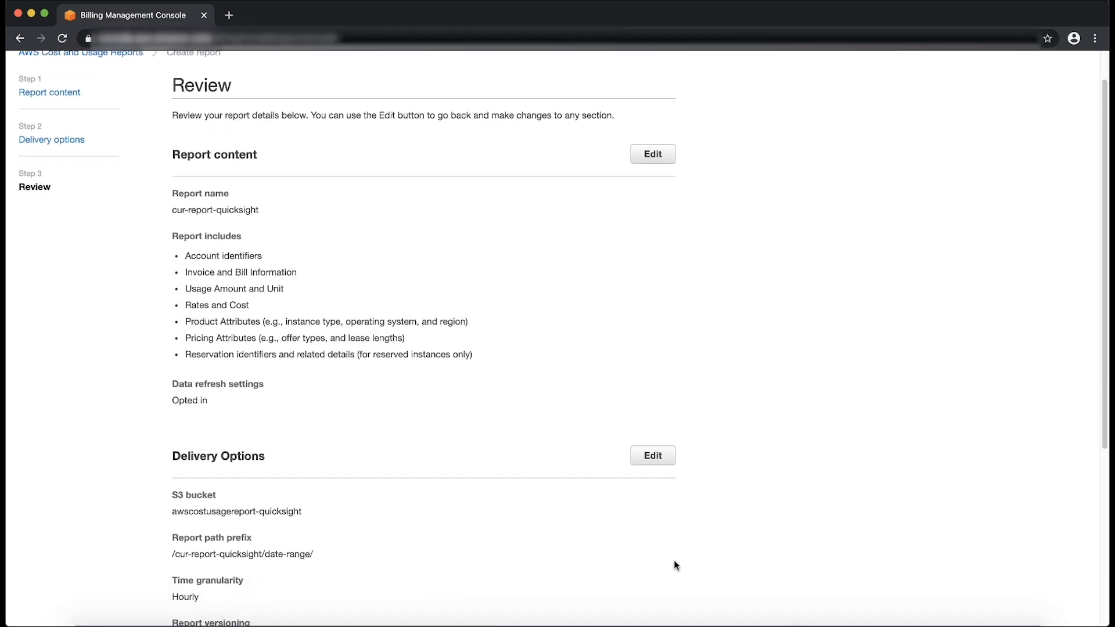
scroll("down", 3)
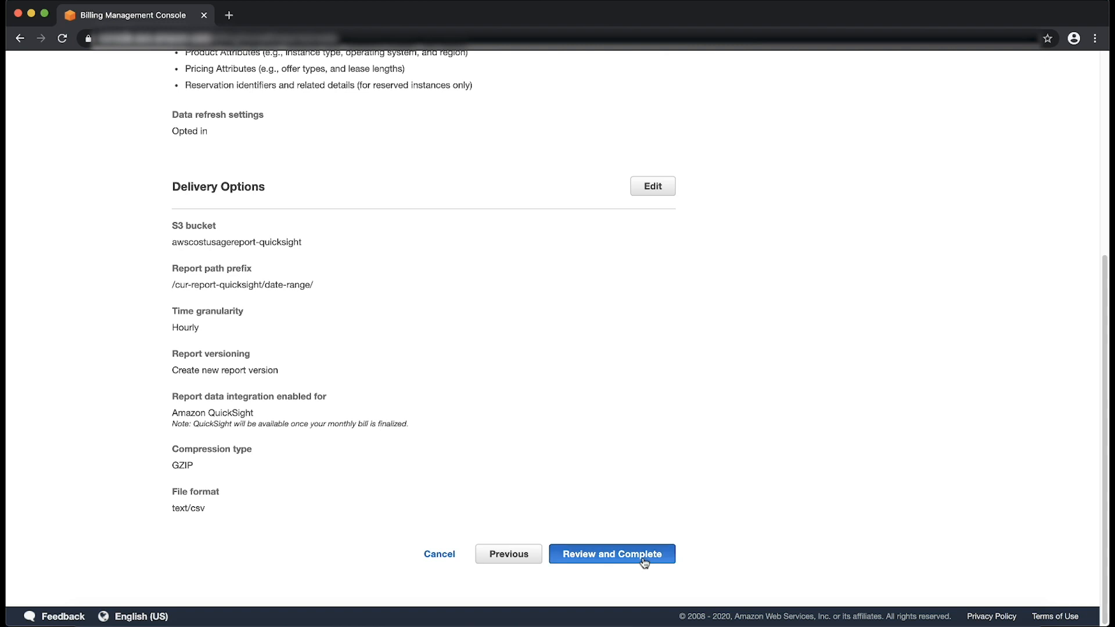
left_click(612, 554)
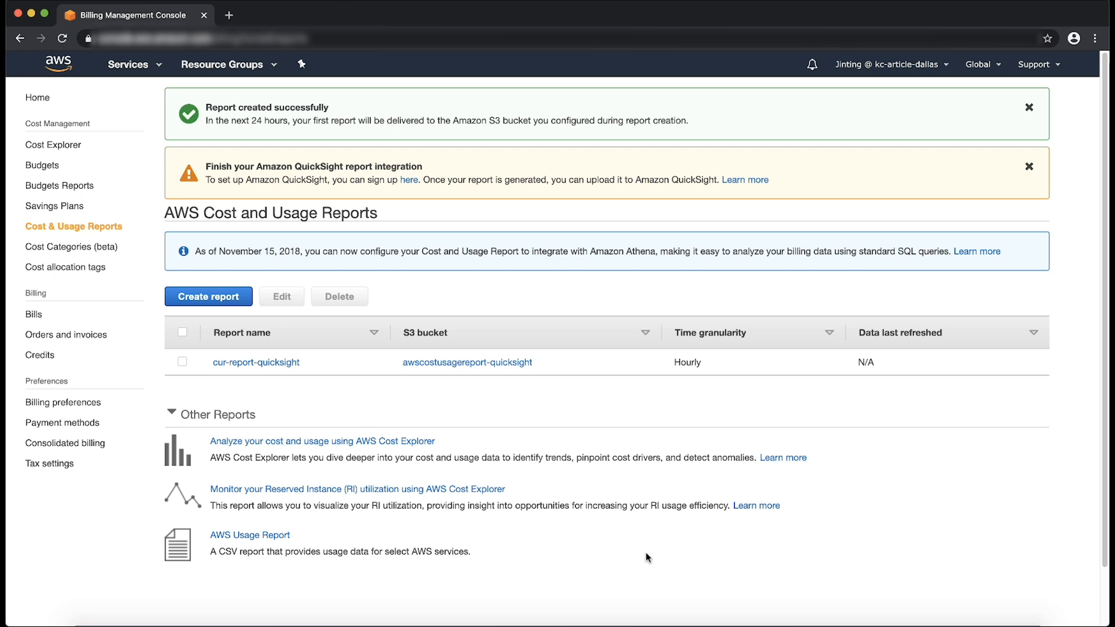
Switch to the QuickSight service and reach Manage QuickSight > Security & permissions
left_click(127, 64)
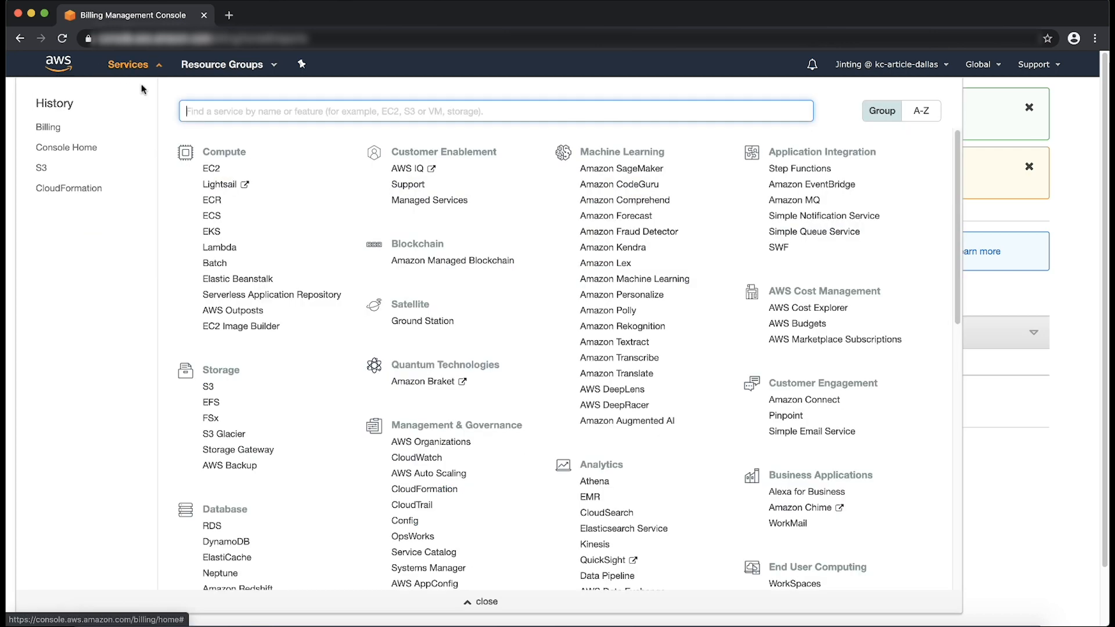
type("qui")
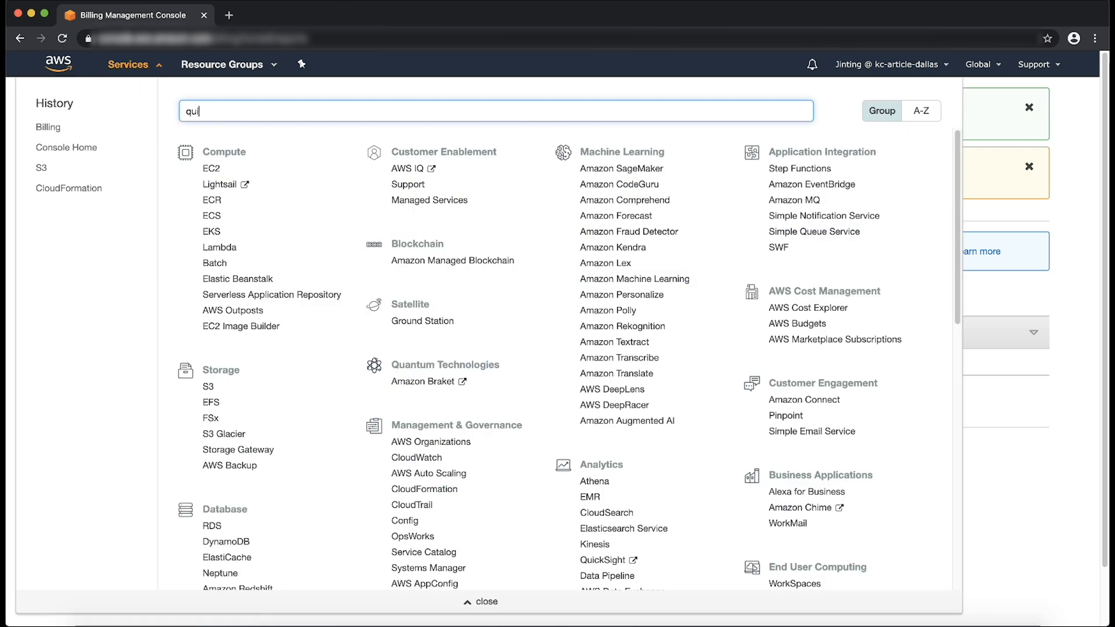
left_click(602, 560)
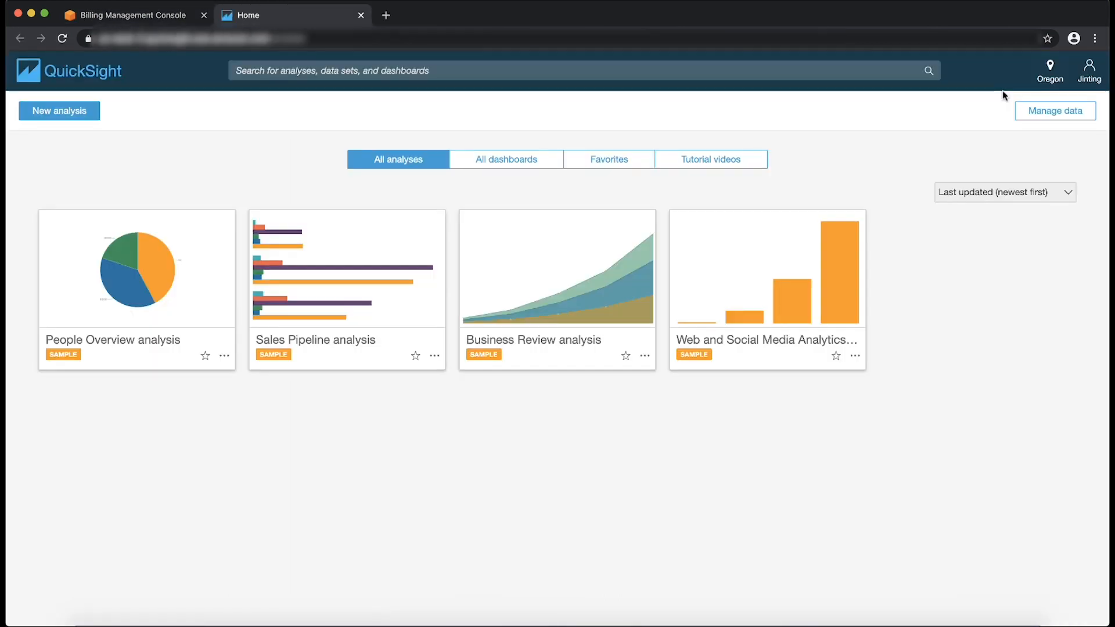
left_click(1088, 70)
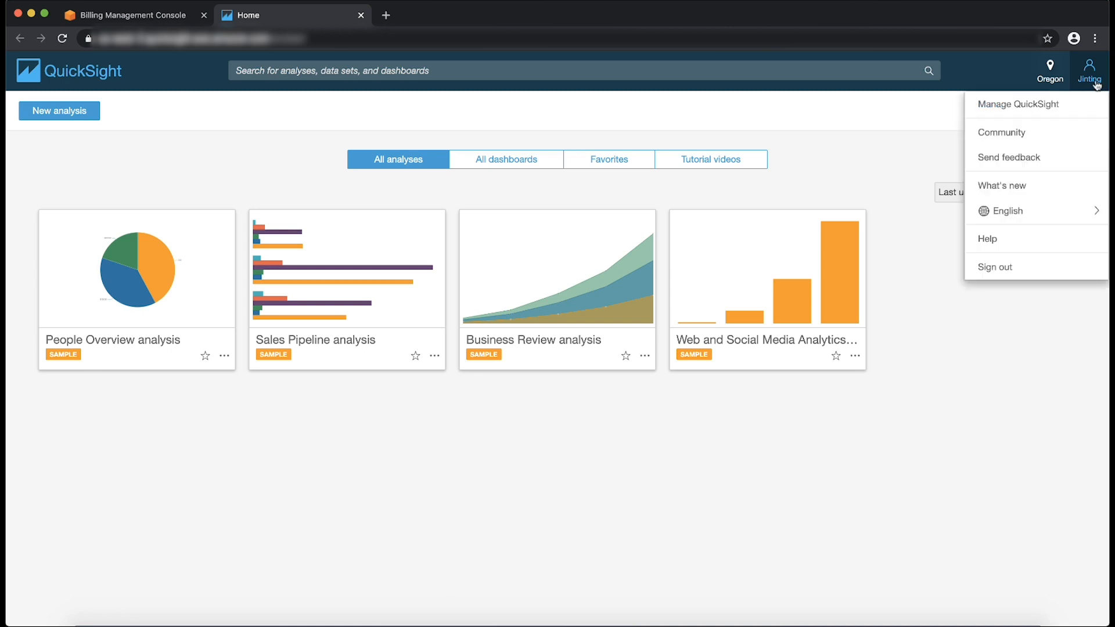
mouse_move(1018, 104)
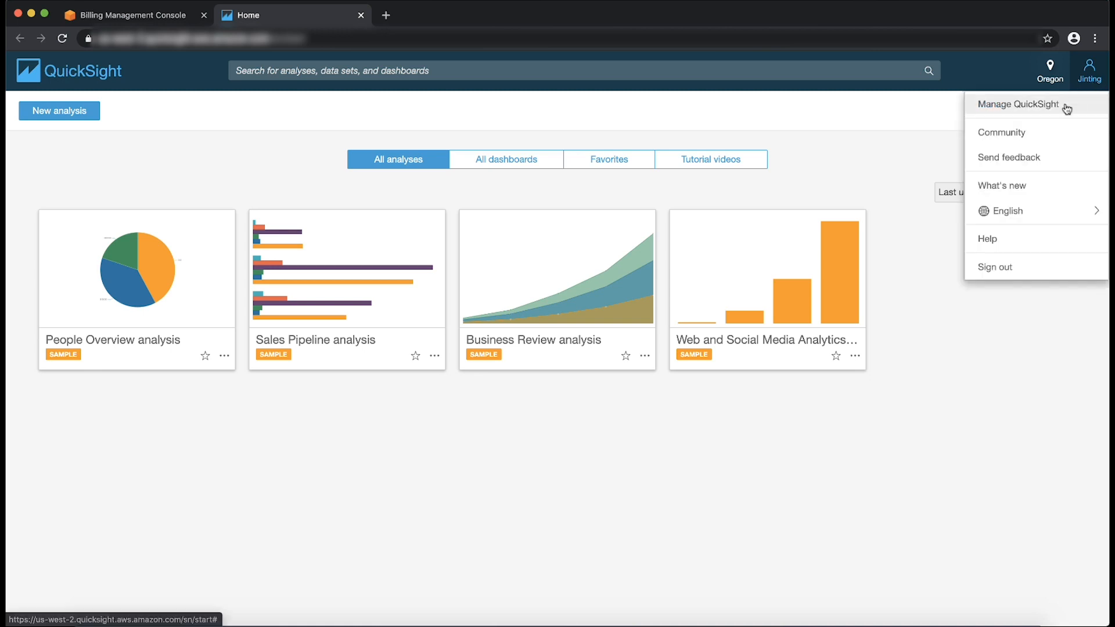
left_click(1020, 104)
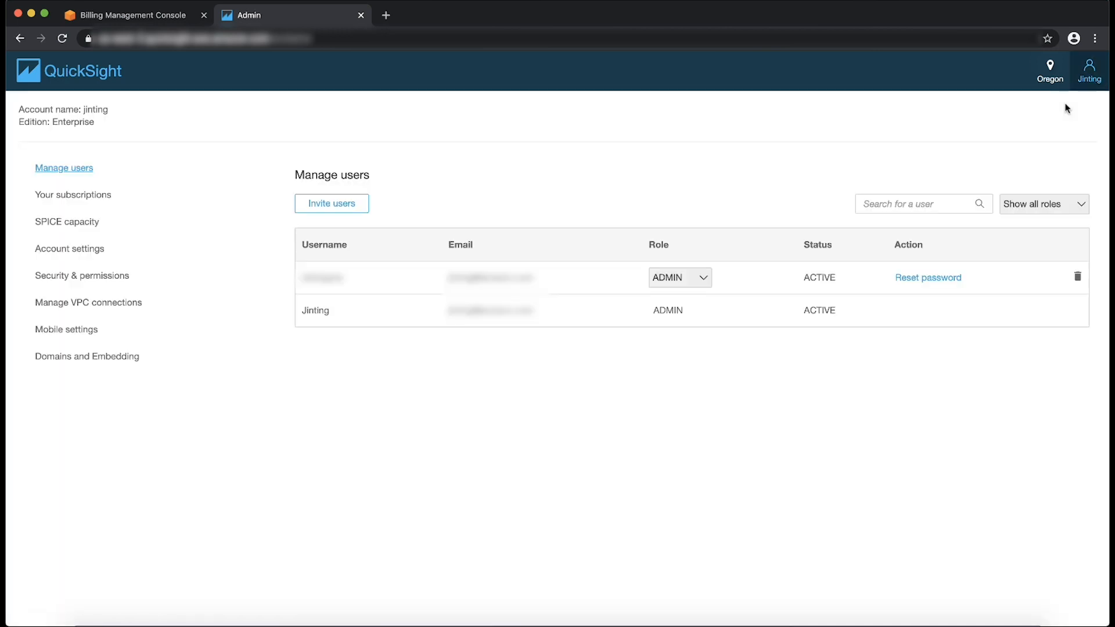
left_click(81, 277)
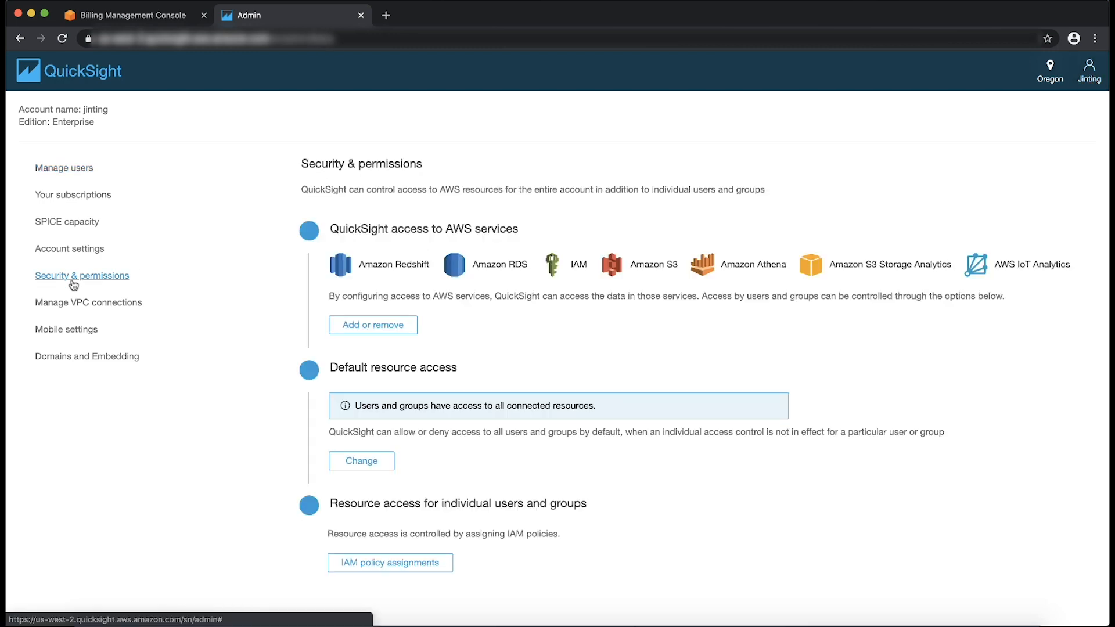
Add Amazon S3 access for the awscostusagereport-quicksight bucket and update the permissions
left_click(372, 326)
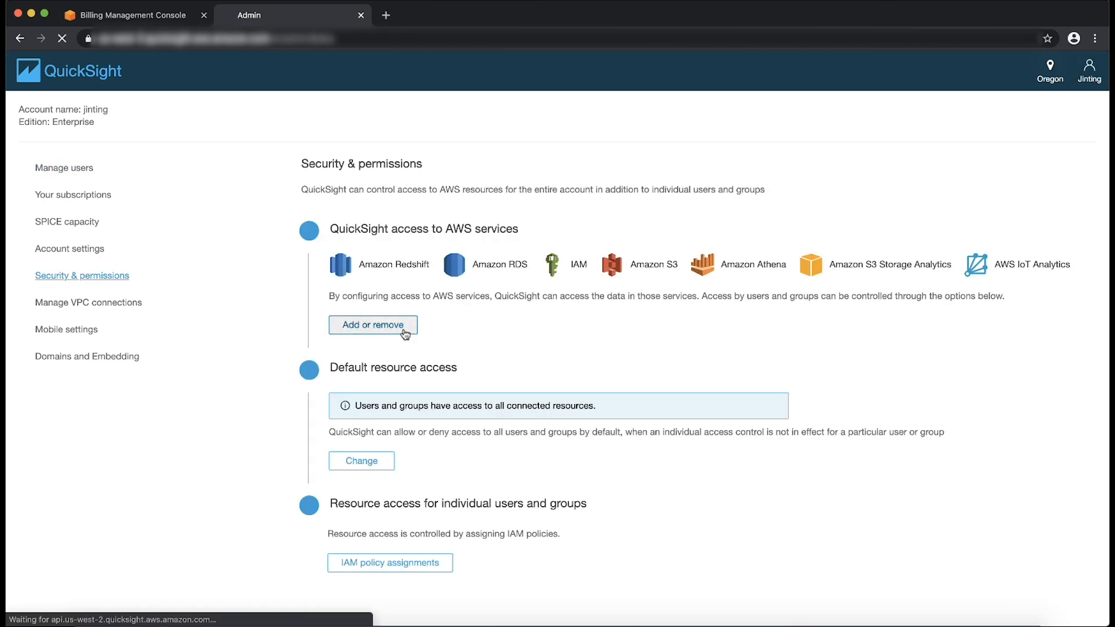
left_click(373, 325)
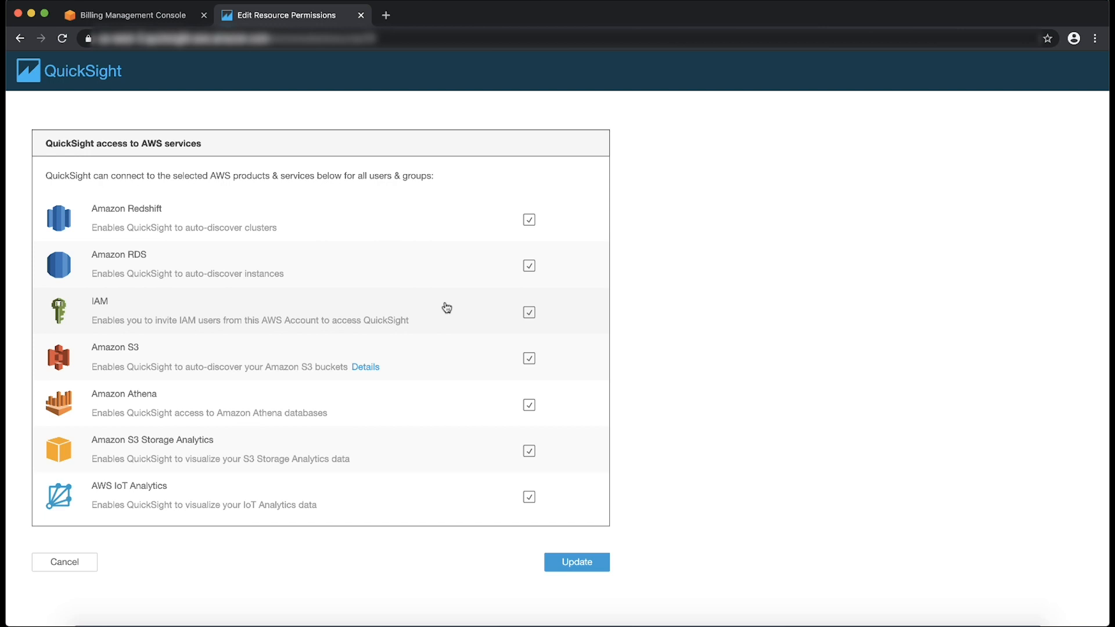
mouse_move(530, 360)
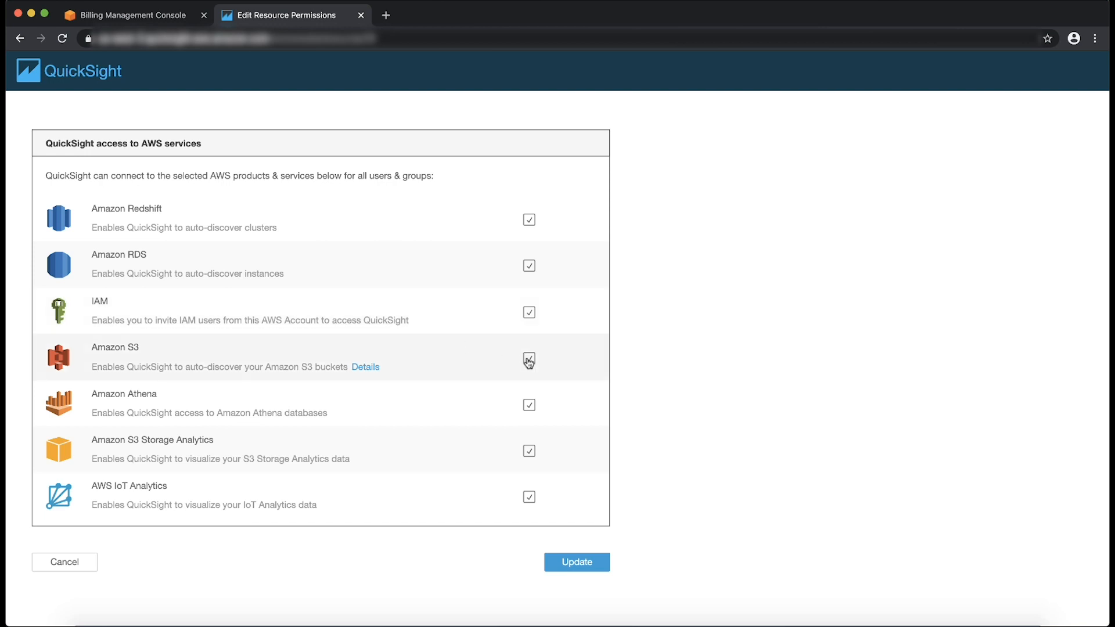
left_click(366, 367)
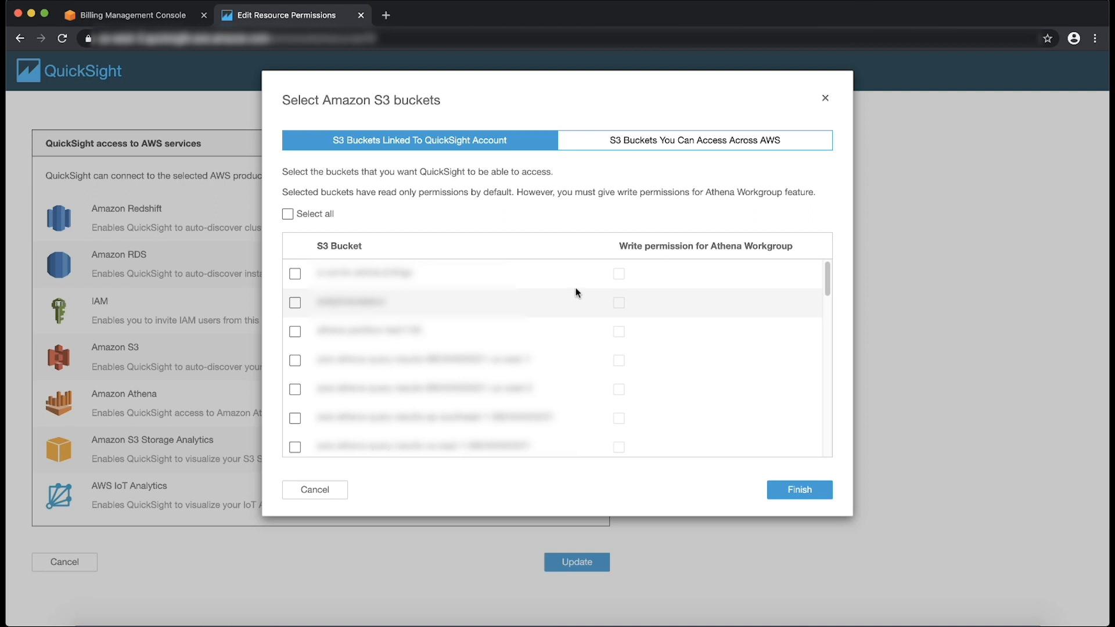
scroll("down", 3)
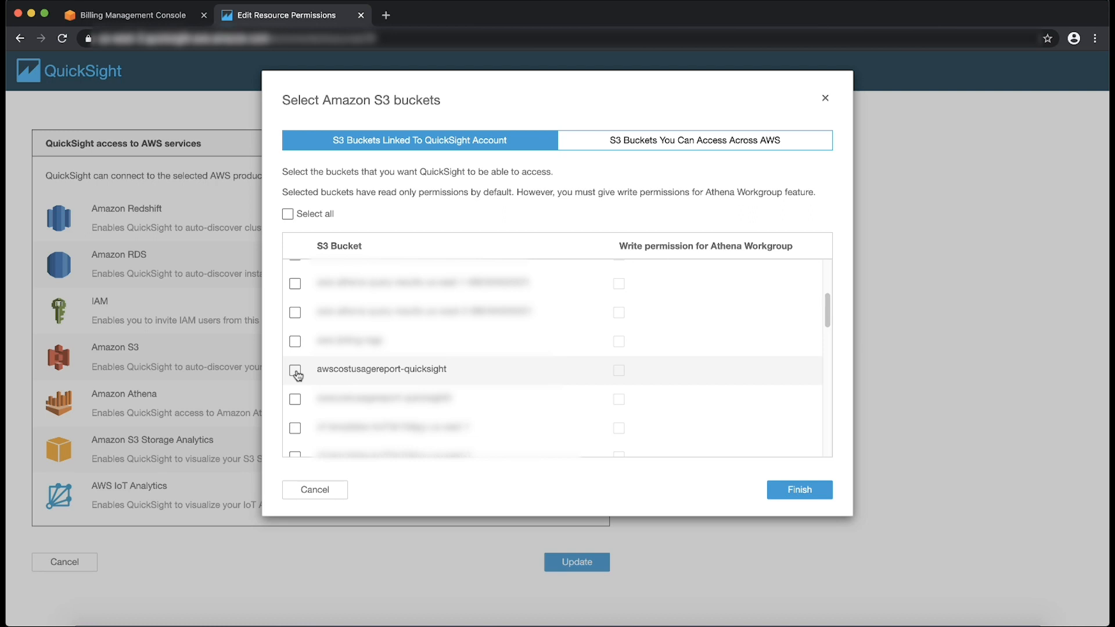
left_click(293, 369)
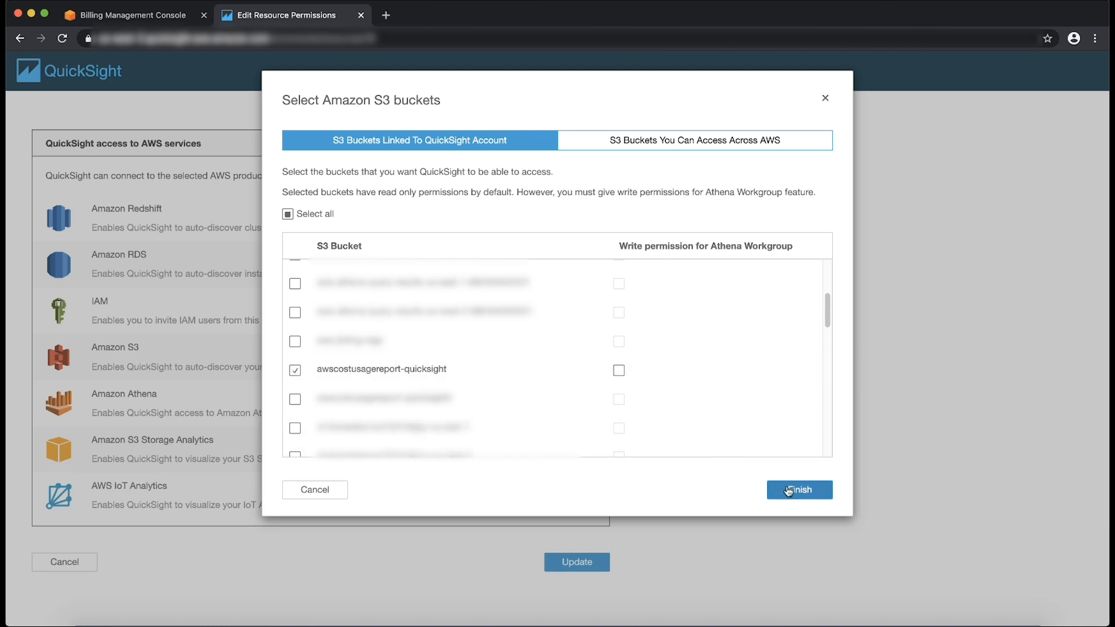
left_click(799, 490)
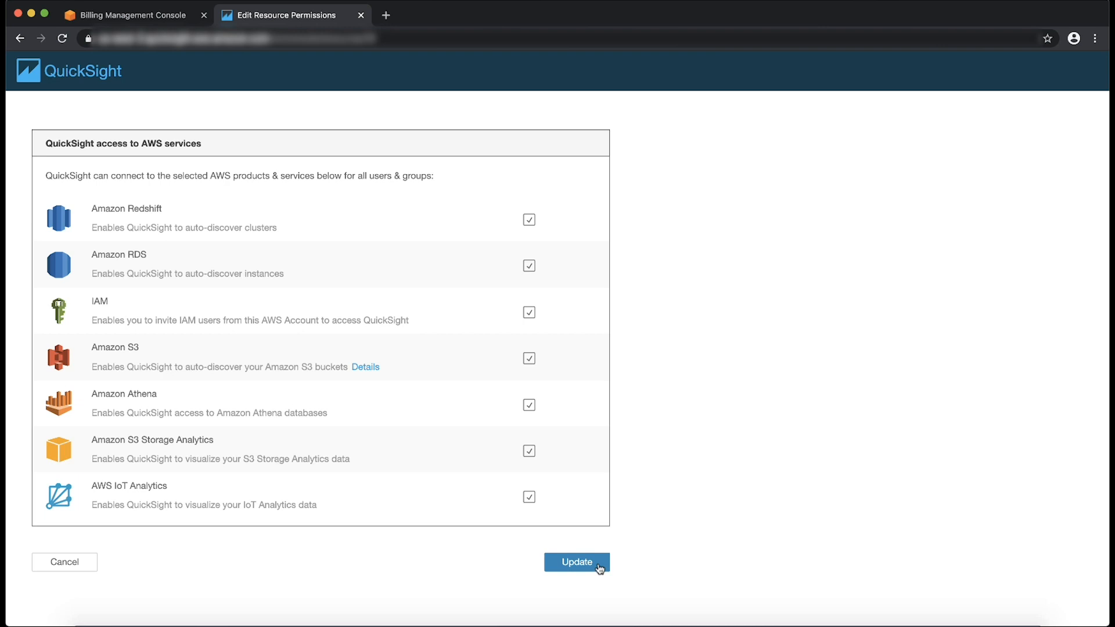
left_click(577, 562)
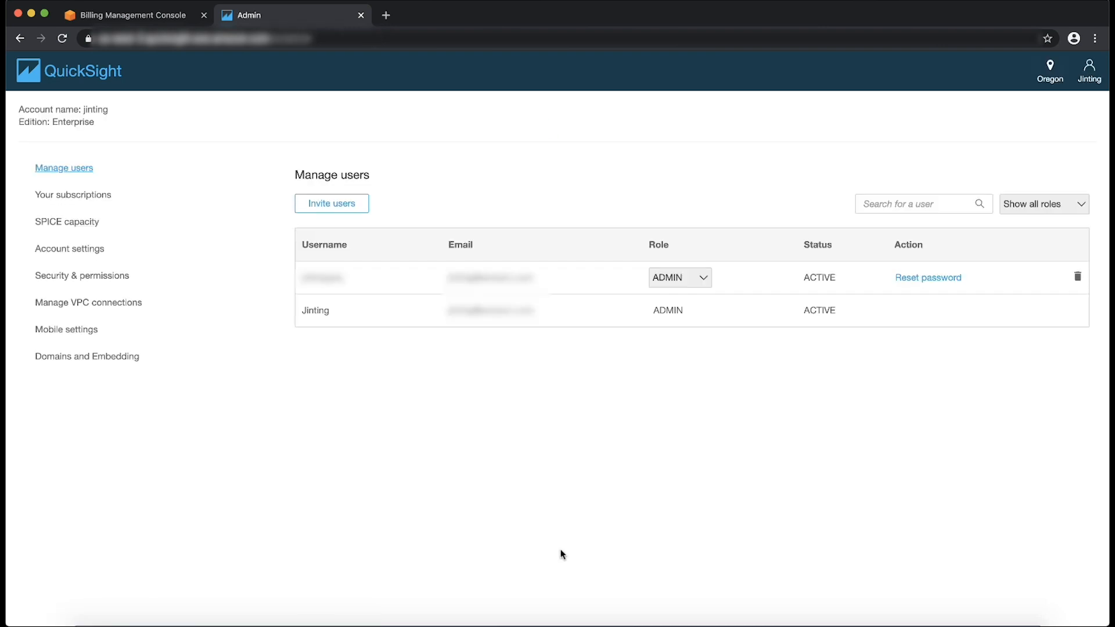
mouse_move(461, 354)
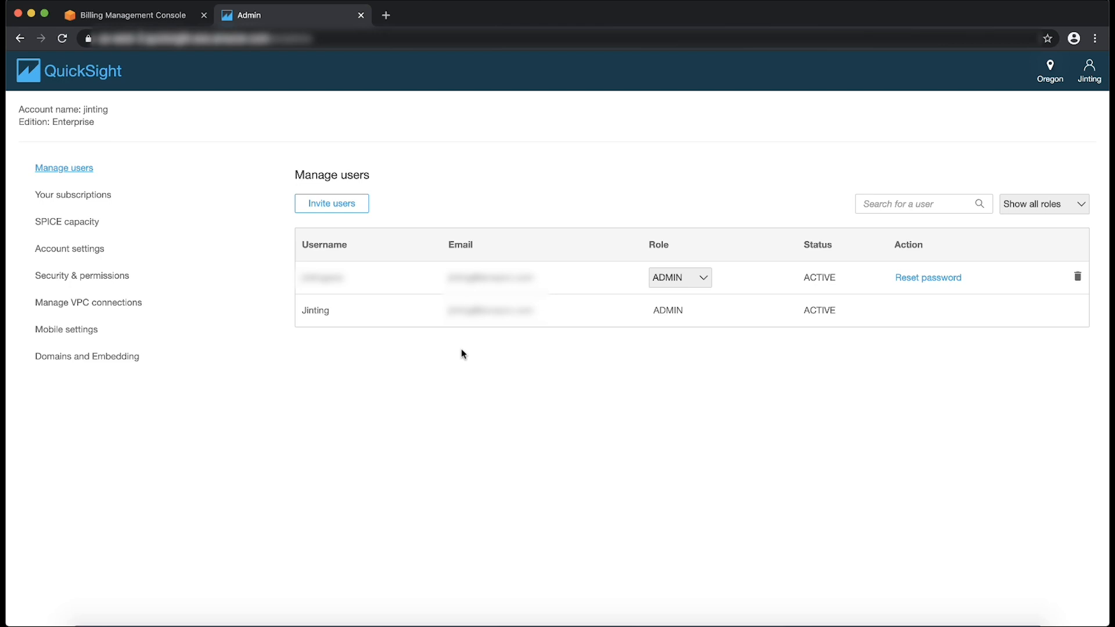
Start a new S3 data set named cur_quicksight, manifest URL box focused and empty
left_click(69, 71)
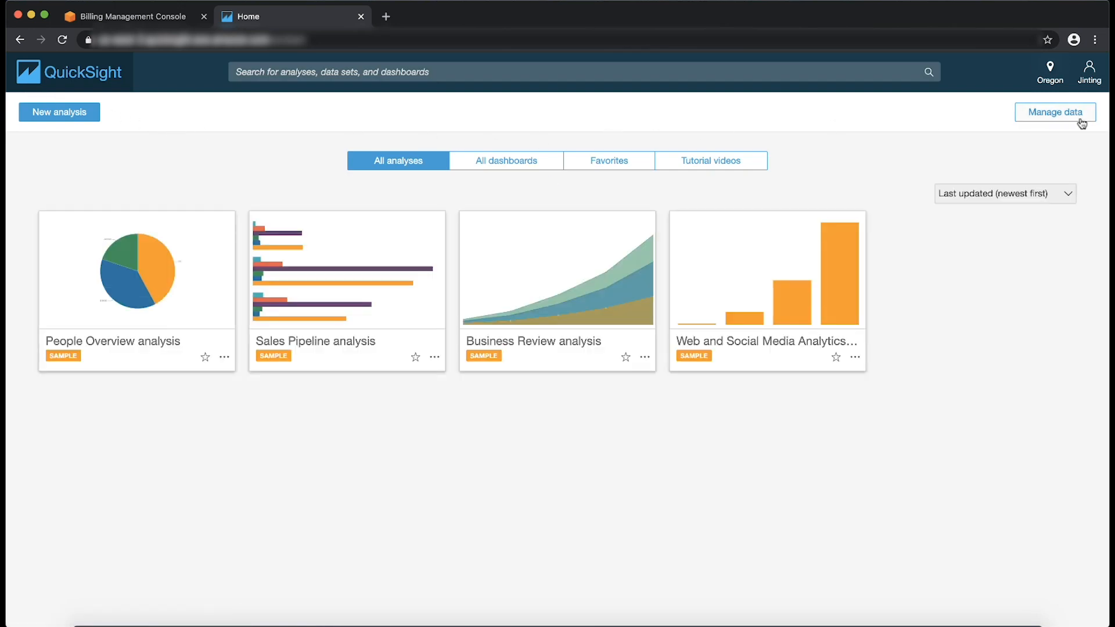
left_click(1054, 113)
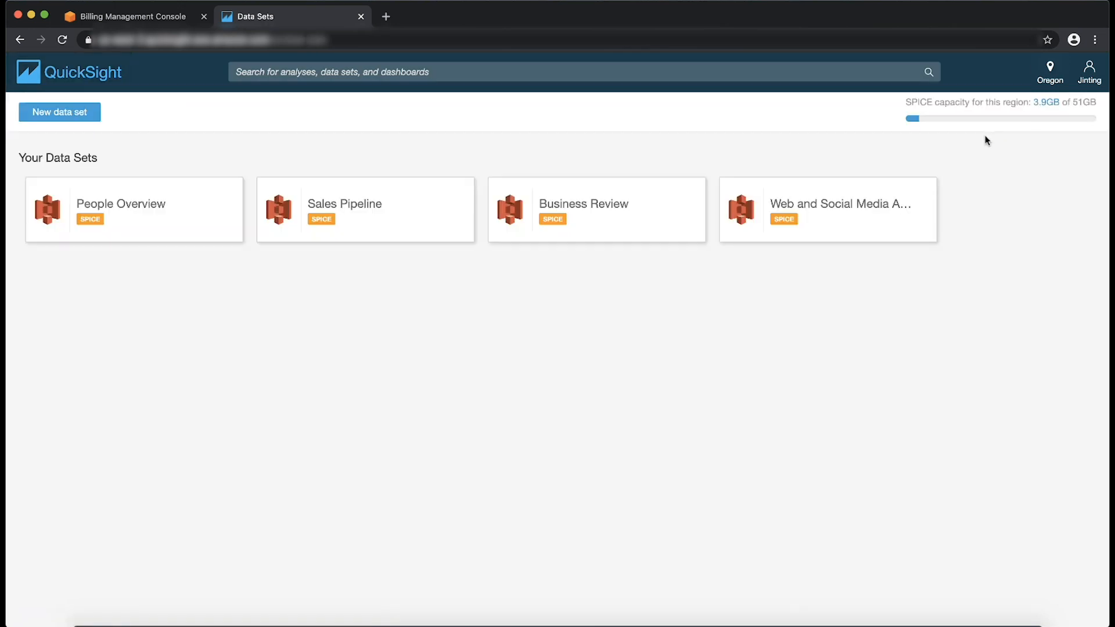
mouse_move(942, 142)
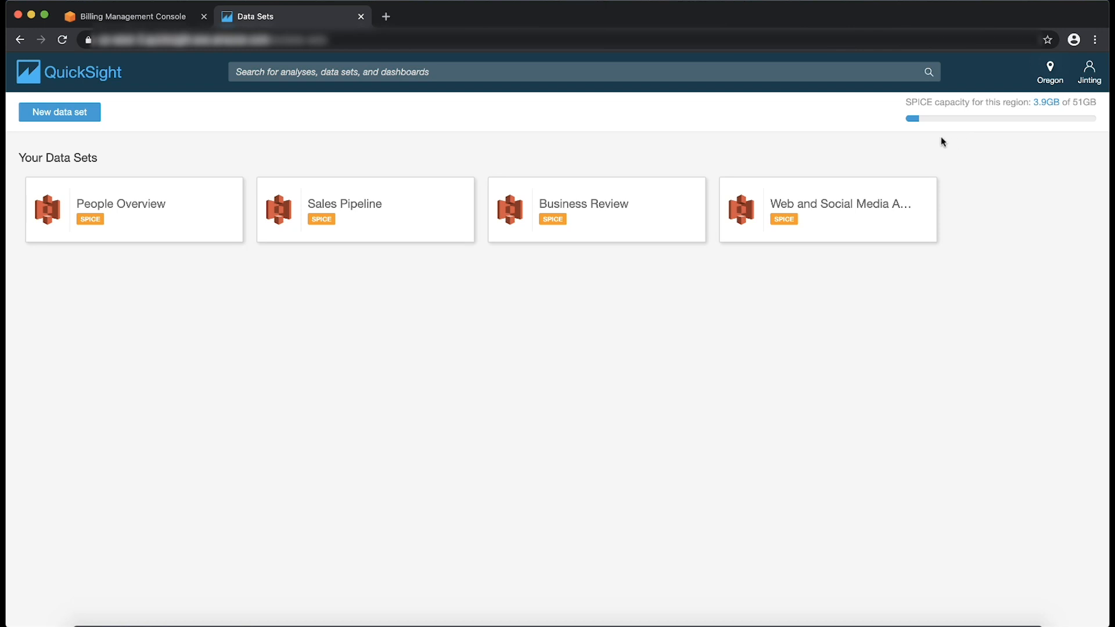
left_click(59, 112)
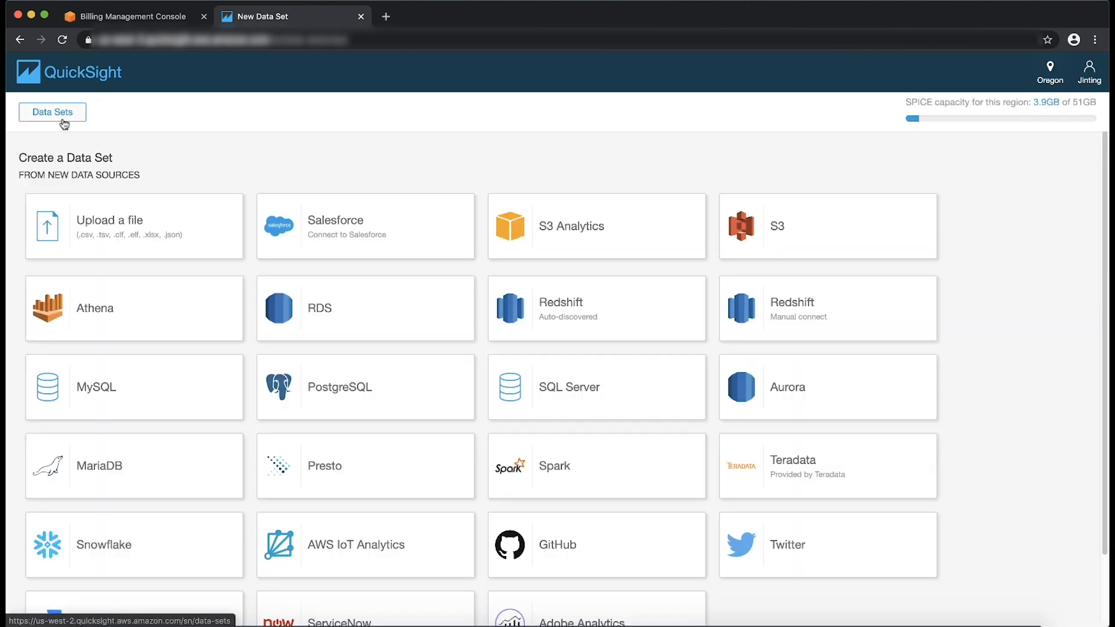
mouse_move(107, 124)
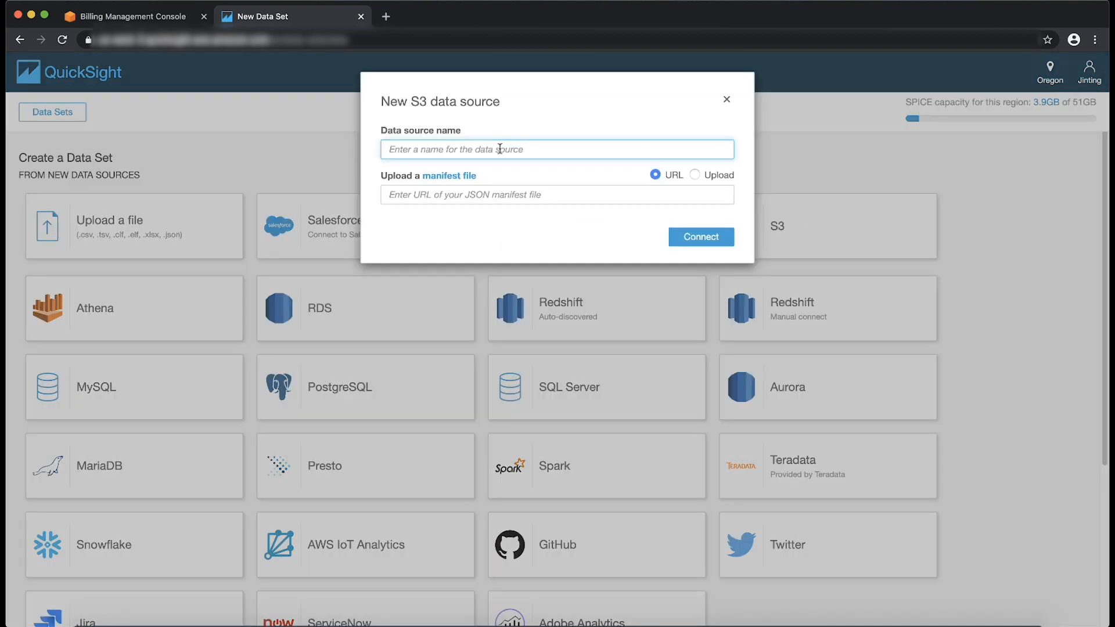
type("cur_quicksight")
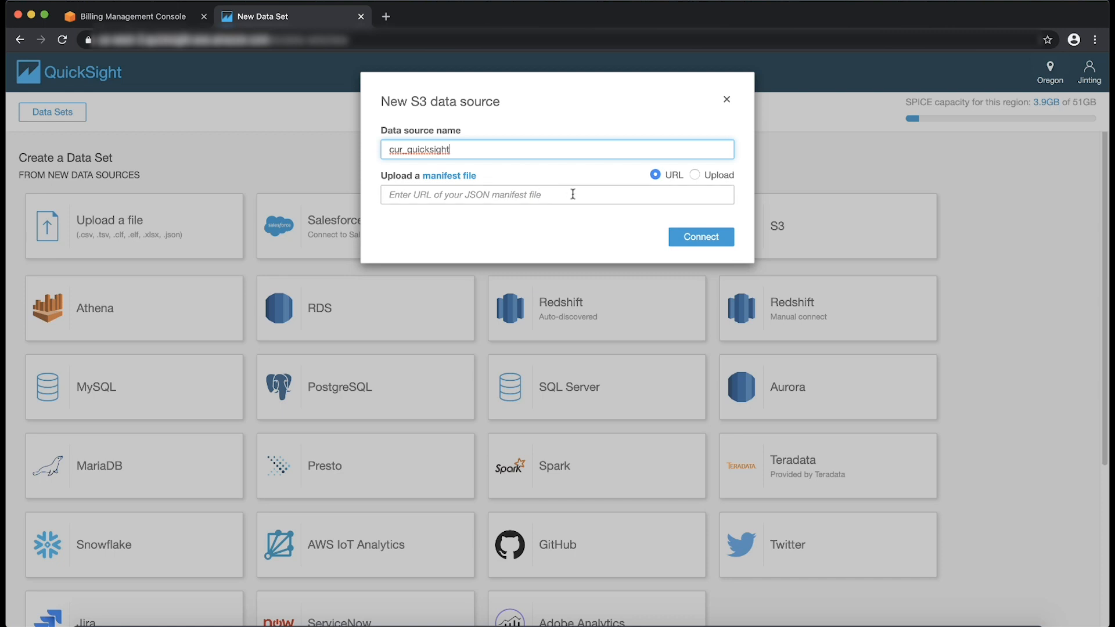
left_click(557, 194)
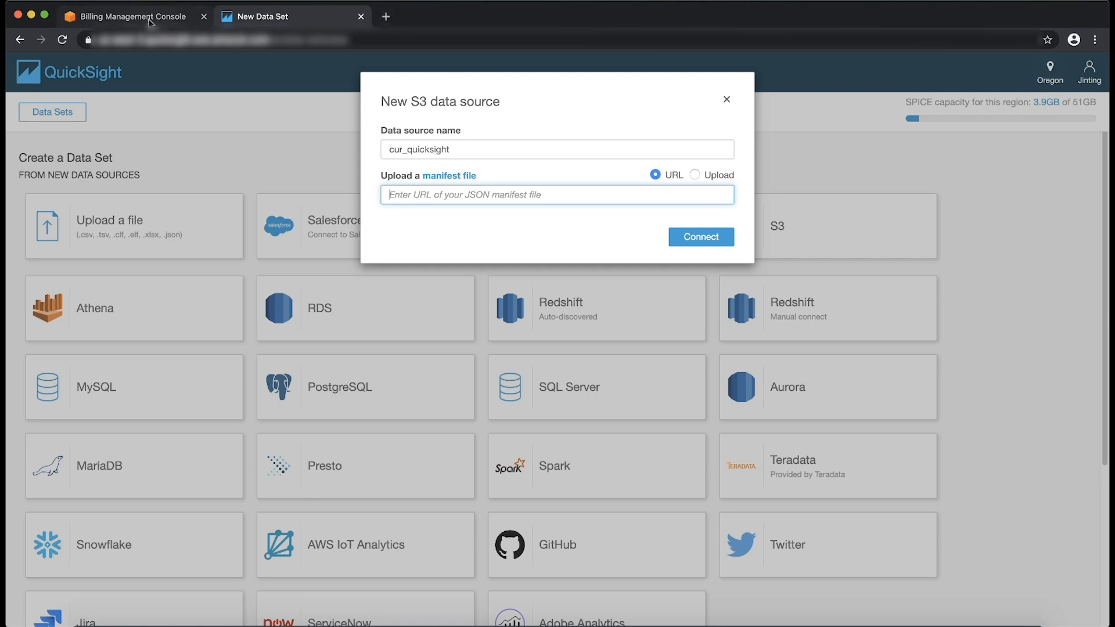
Back in the AWS console, open S3 and enter the awscostusagereport-quicksight bucket
left_click(131, 16)
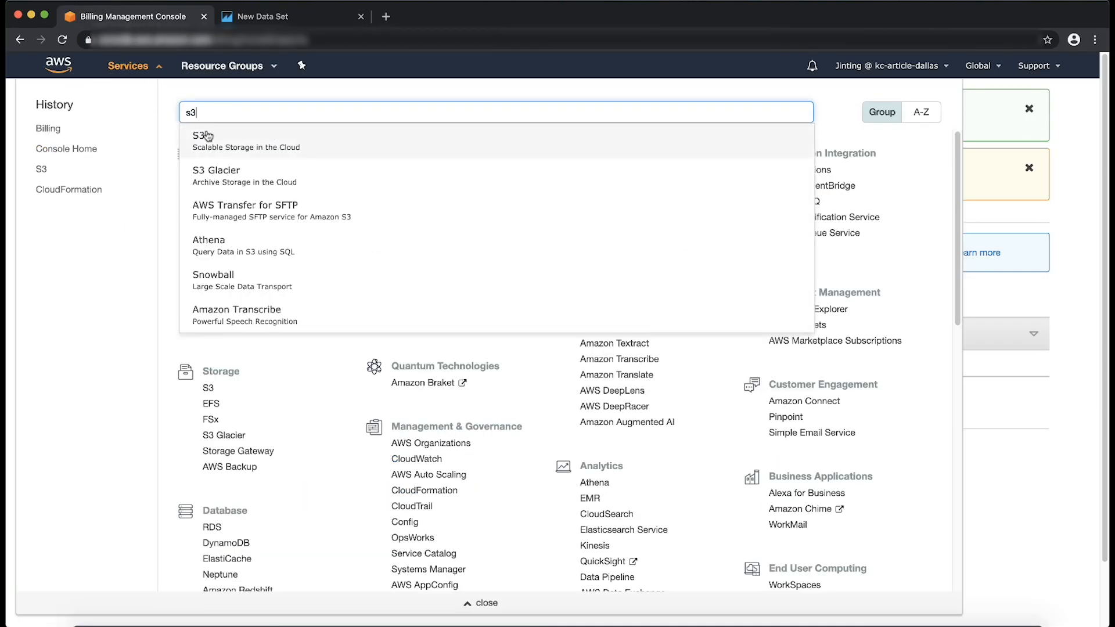
left_click(202, 141)
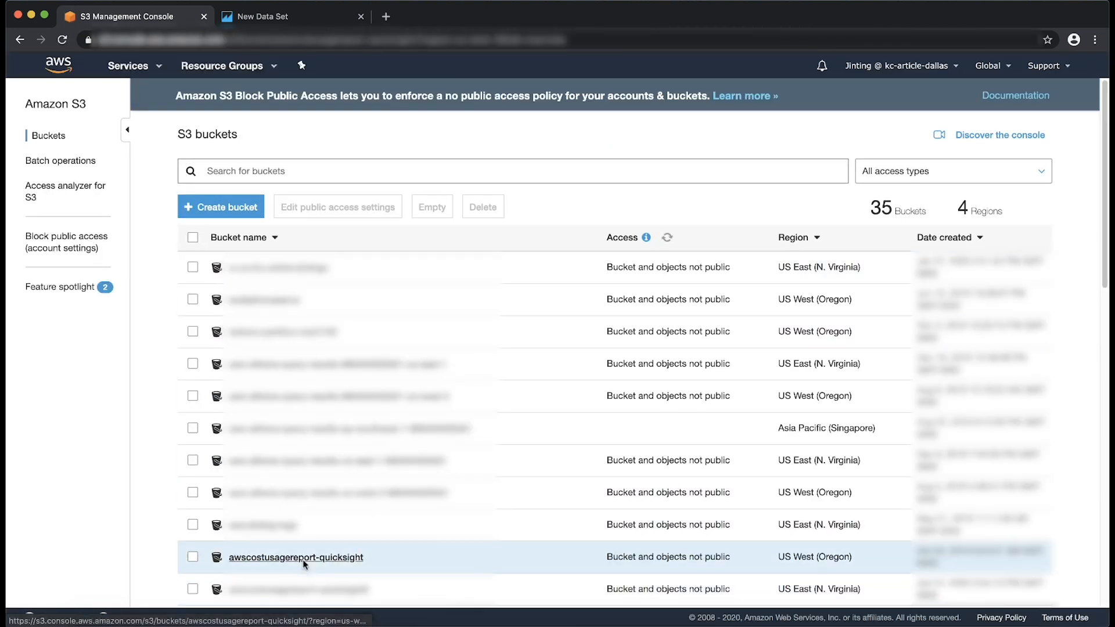
left_click(296, 556)
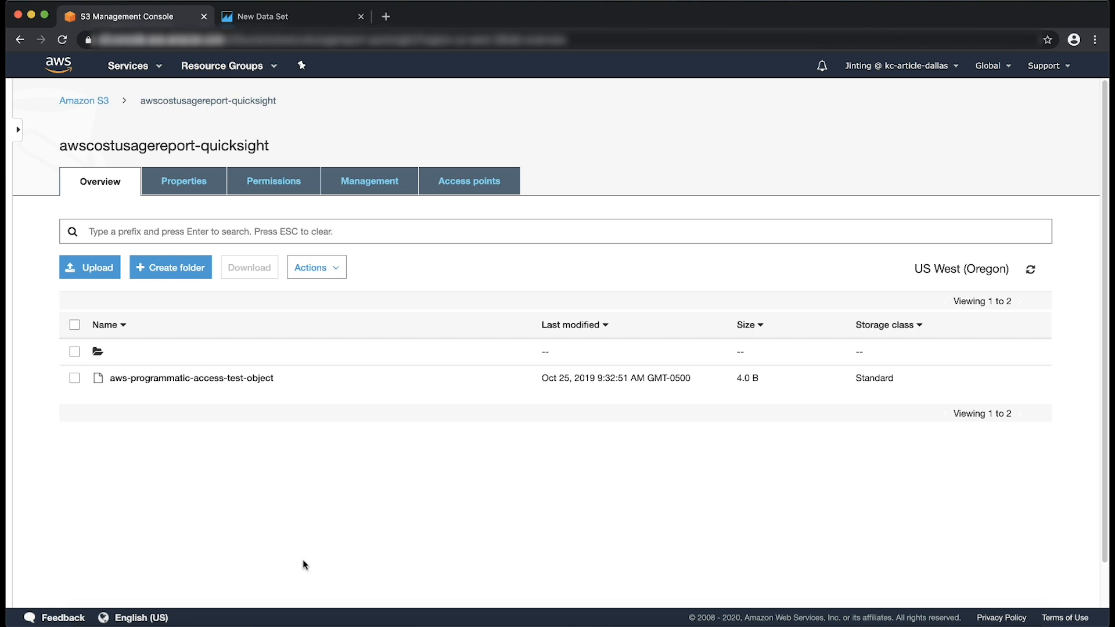
mouse_move(293, 567)
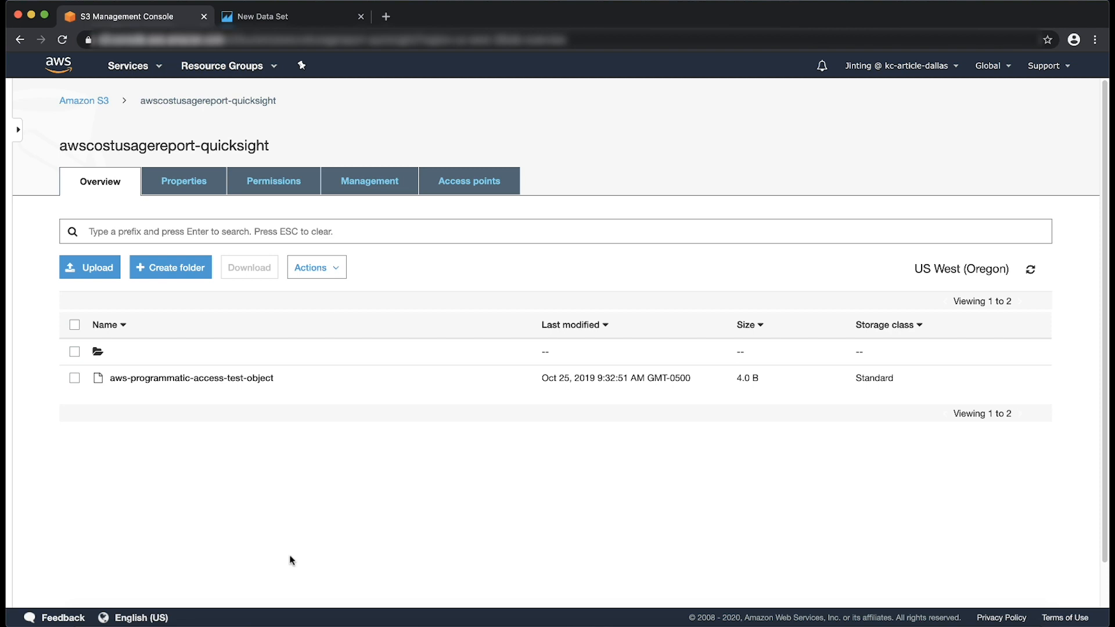
mouse_move(114, 355)
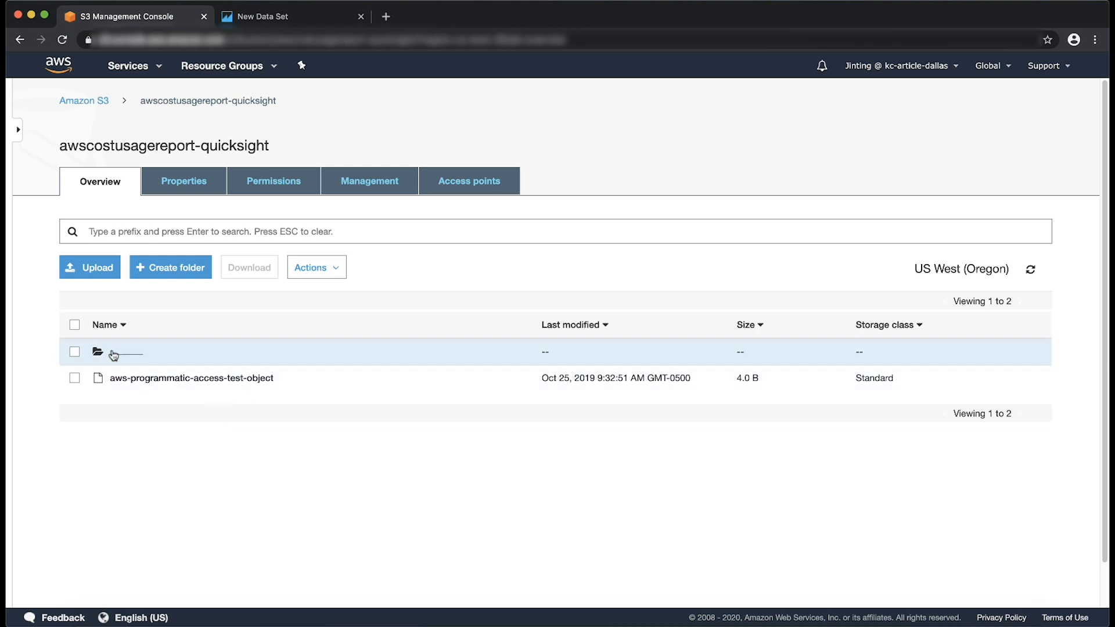
left_click(124, 352)
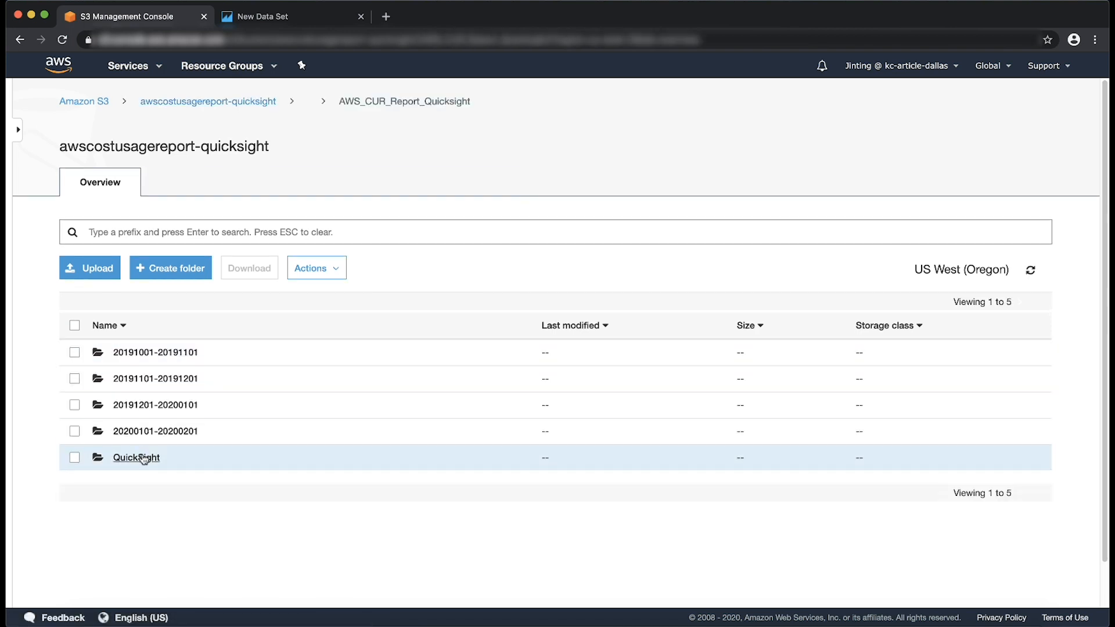
left_click(136, 457)
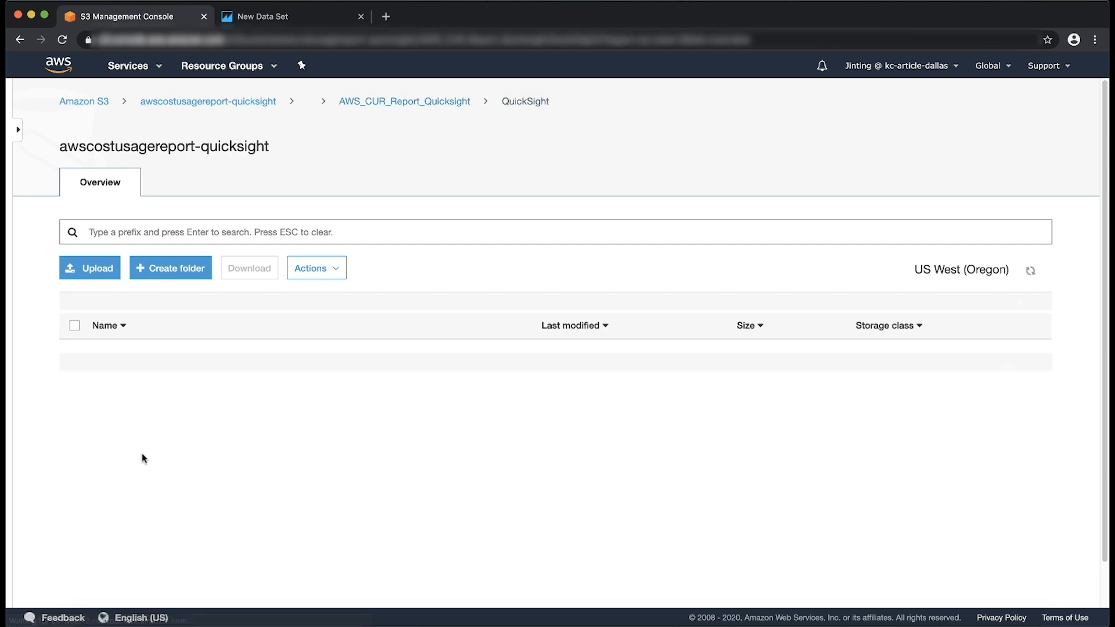
left_click(1030, 270)
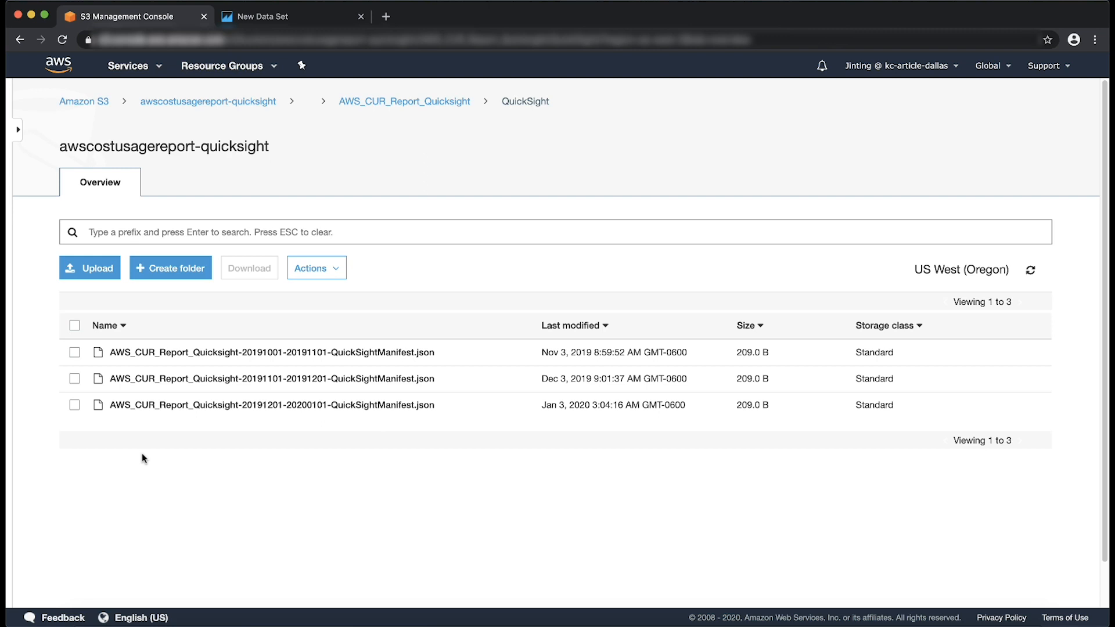
left_click(271, 352)
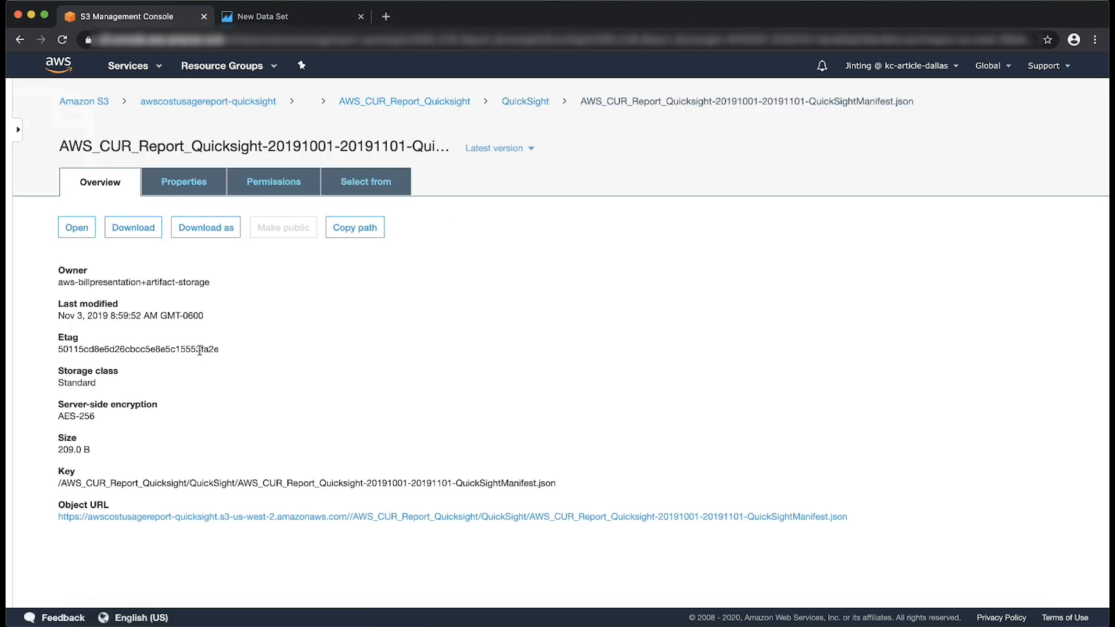
mouse_move(325, 278)
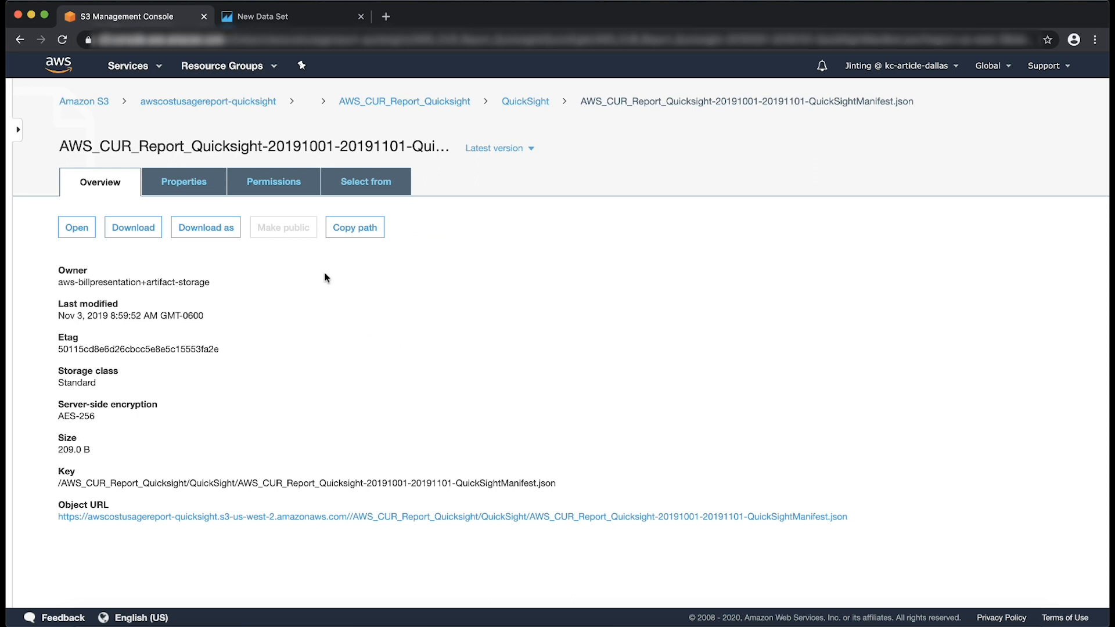
Paste the QuickSightManifest.json URL, connect, and visualize the cur_quicksight SPICE dataset in a new analysis
left_click(292, 15)
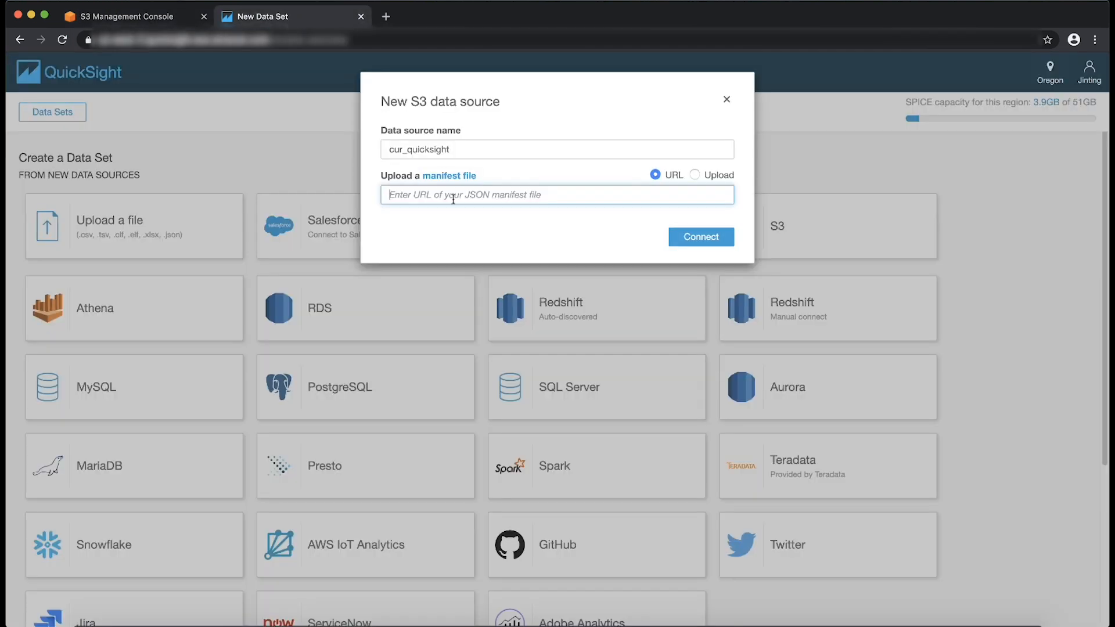
type("ight/AWS_CUR_Report_Quicksight-20191001-20191101-QuickSightManifest.json")
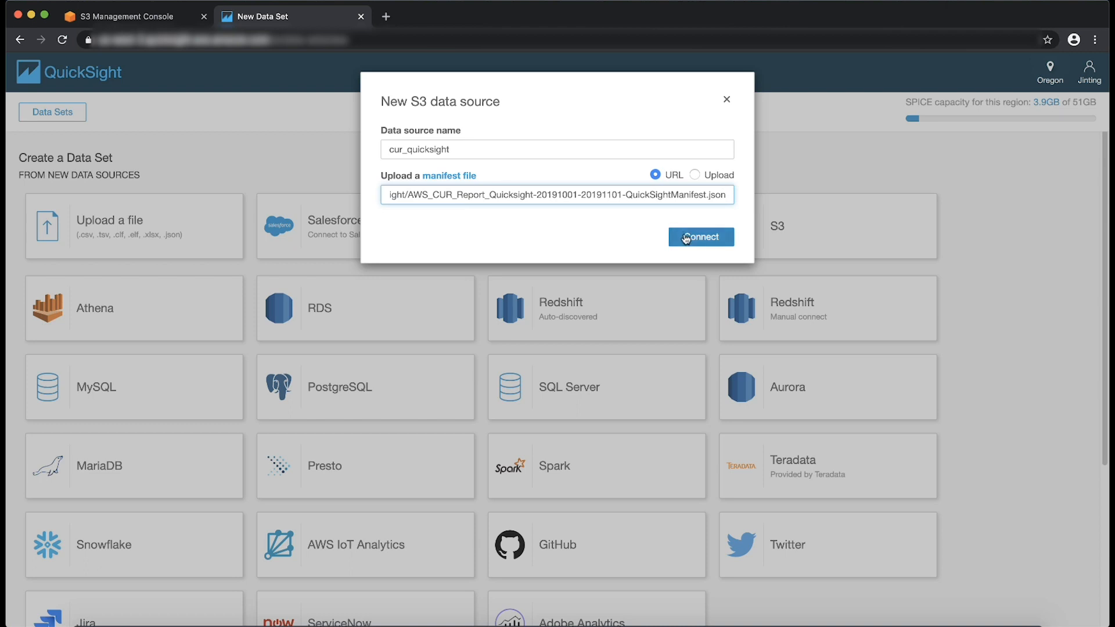
left_click(699, 237)
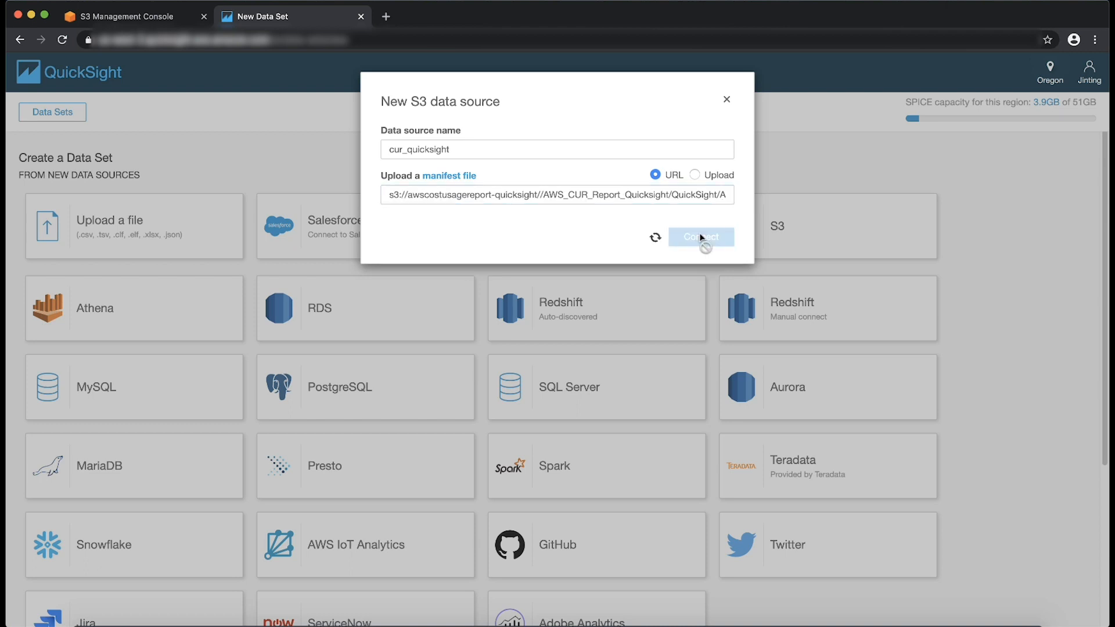
left_click(700, 237)
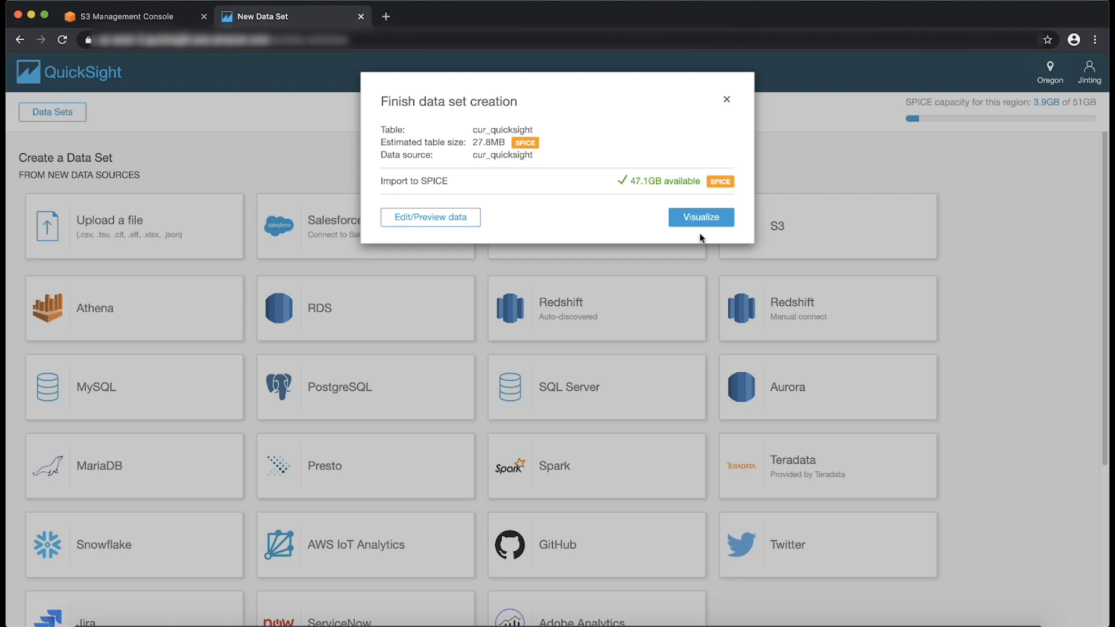
mouse_move(700, 217)
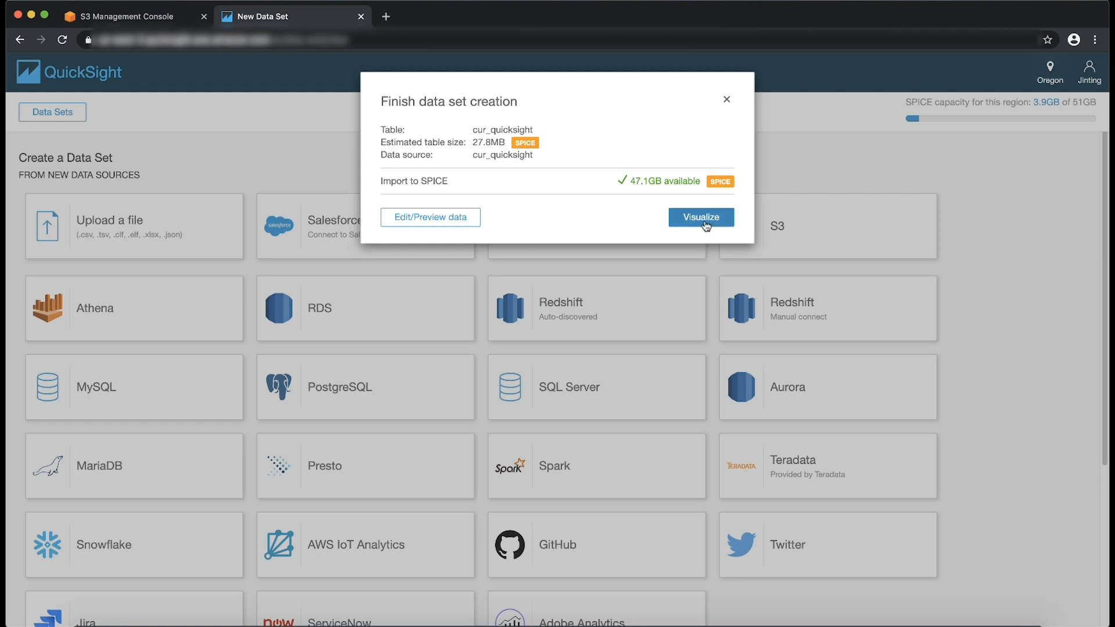
left_click(700, 217)
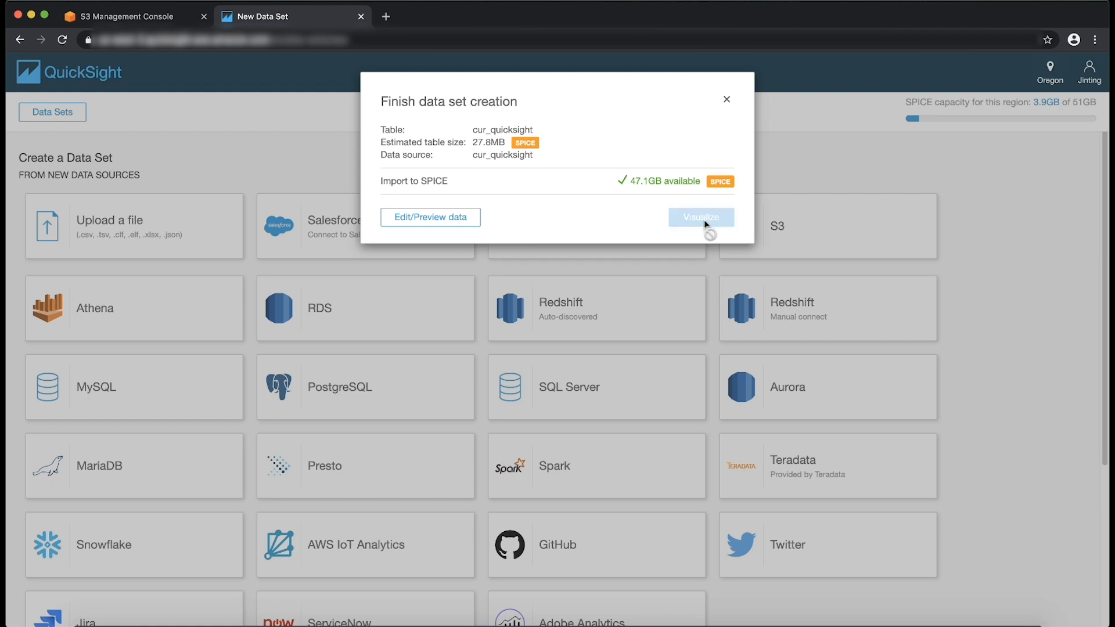
left_click(699, 217)
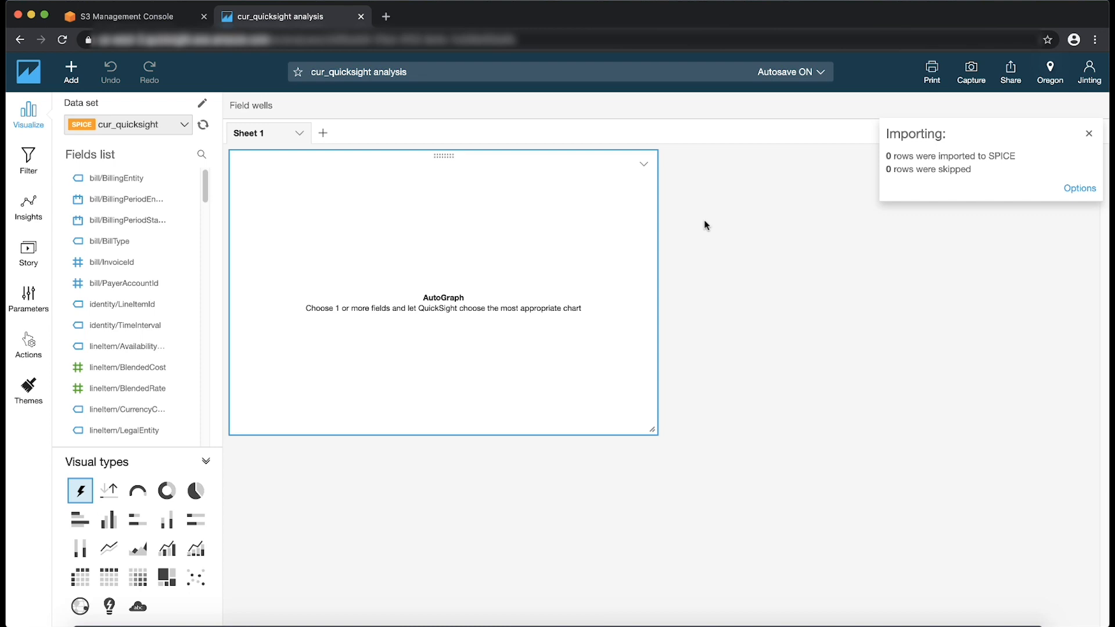